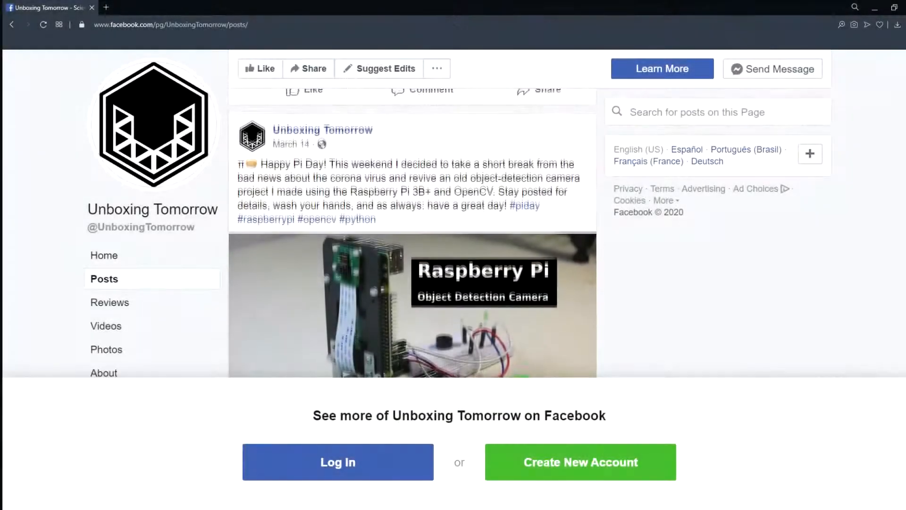
Scroll through the Unboxing Tomorrow Facebook posts and Instagram grid.
scroll("down", 3)
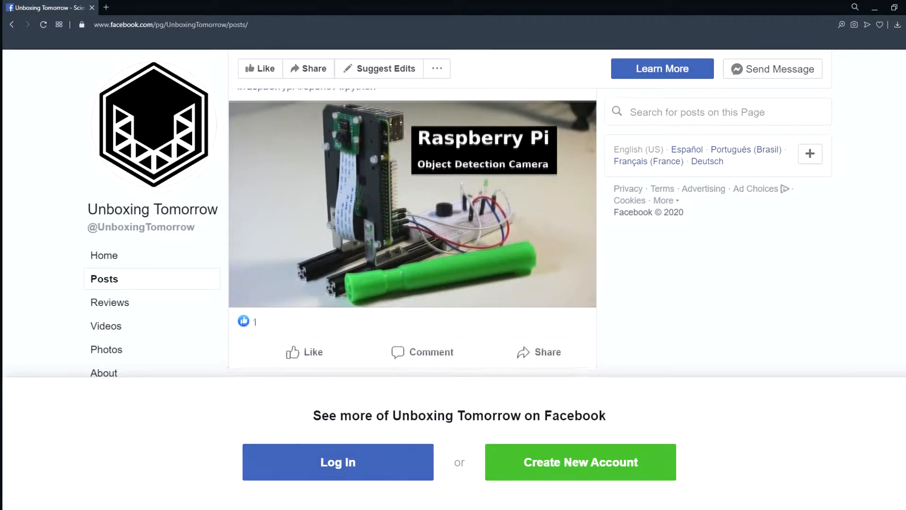
scroll("down", 3)
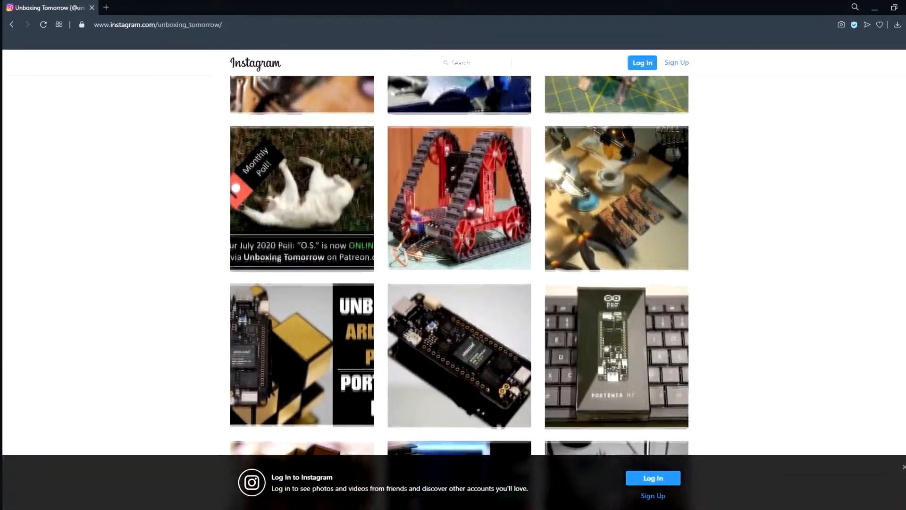
scroll("up", 3)
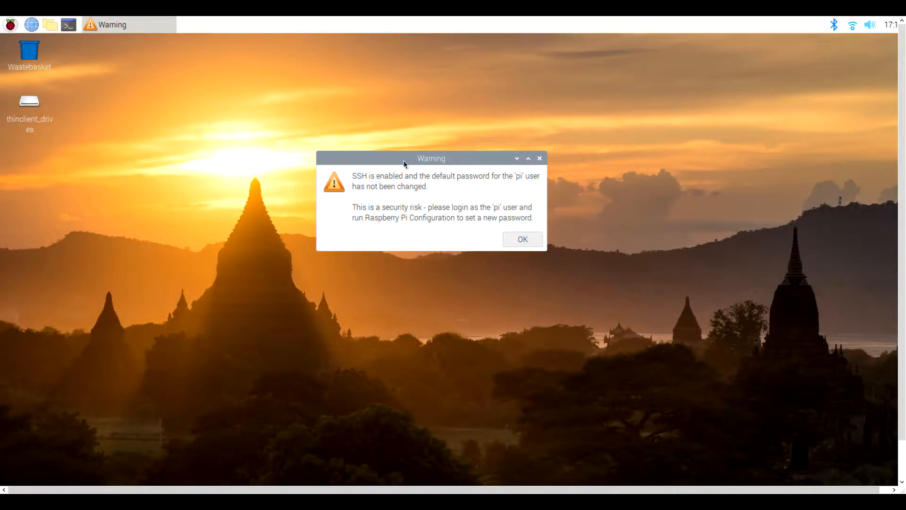
Dismiss the SSH warning and run sudo apt-get update and upgrade, answering y.
left_click(521, 239)
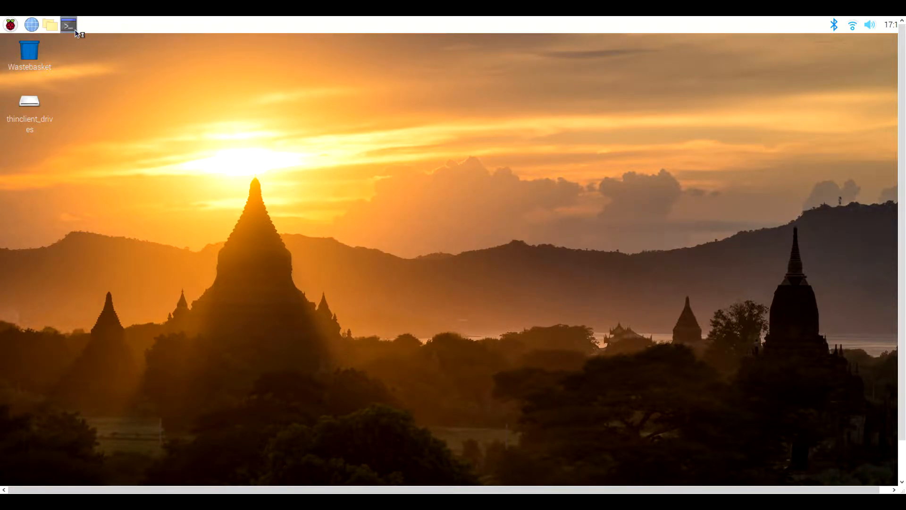
type("sudo apt-get update")
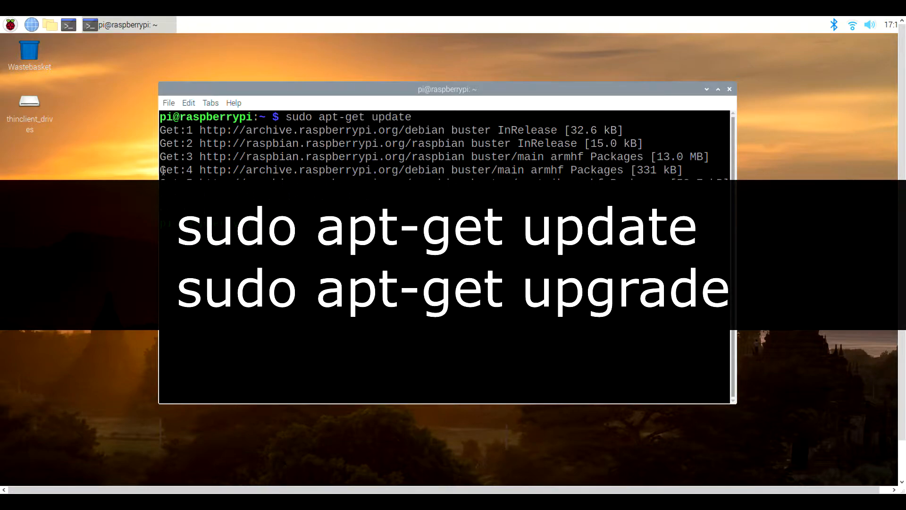
type("y")
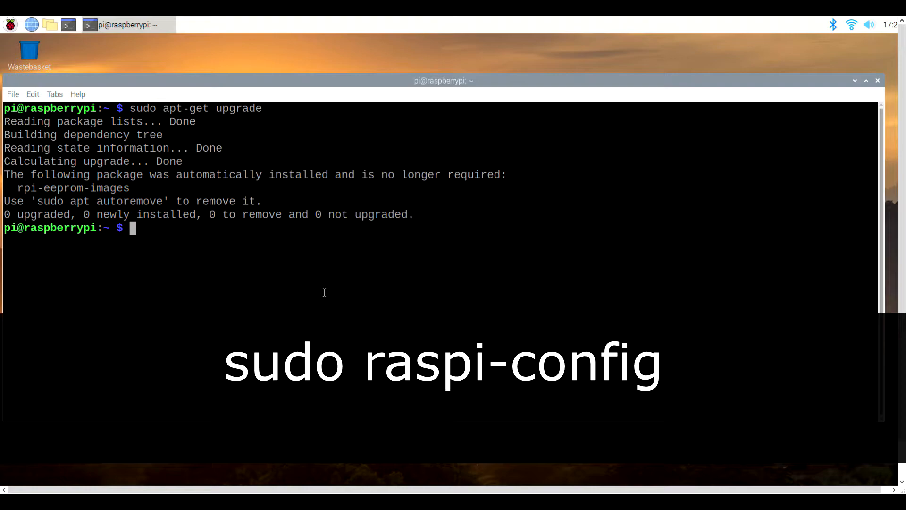
Launch sudo raspi-config and acknowledge the password change notice.
type("sudo ras")
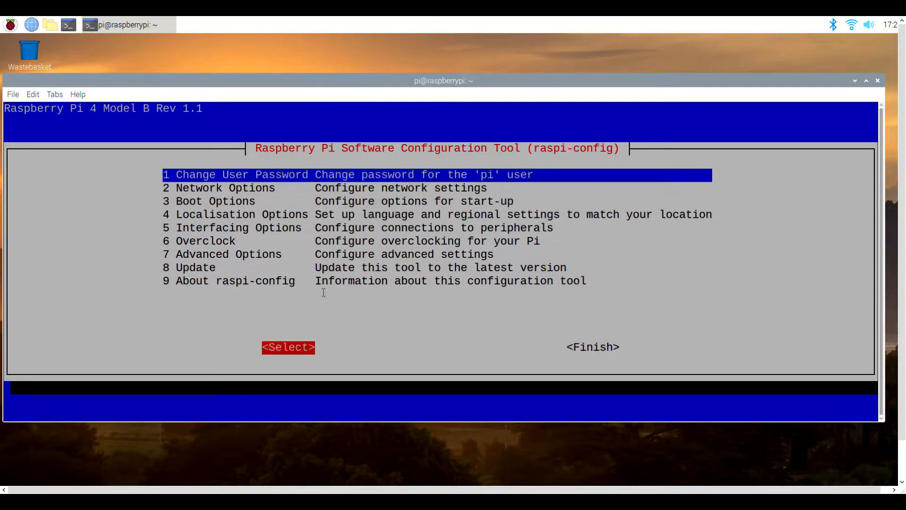
key("Down")
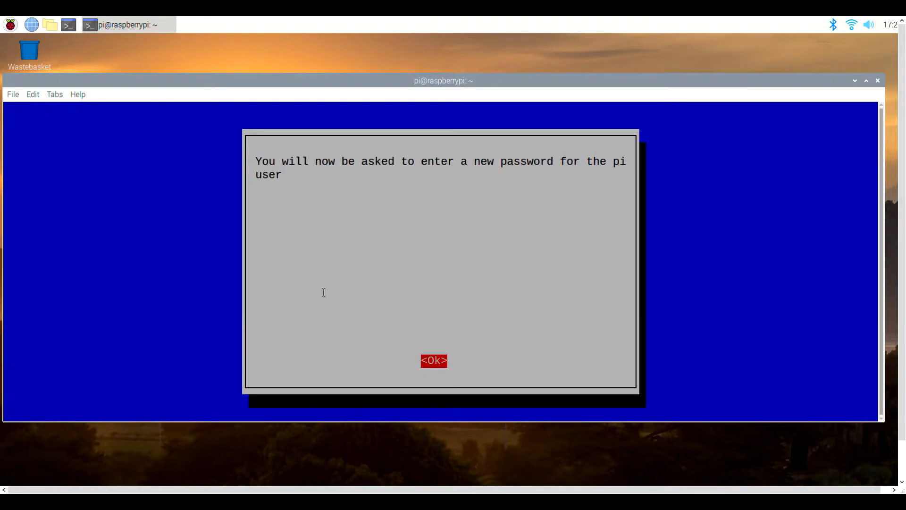
left_click(433, 360)
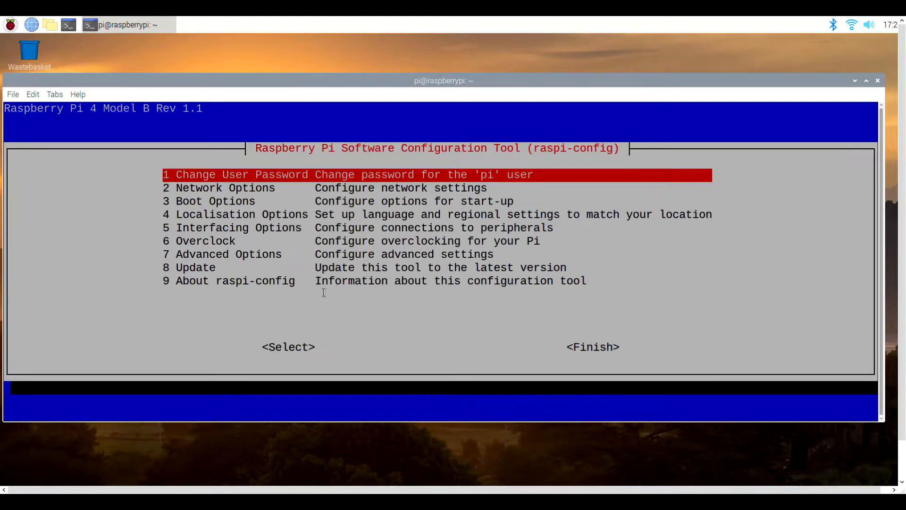
Enable the Raspberry Pi Camera under Interfacing Options.
key("Down")
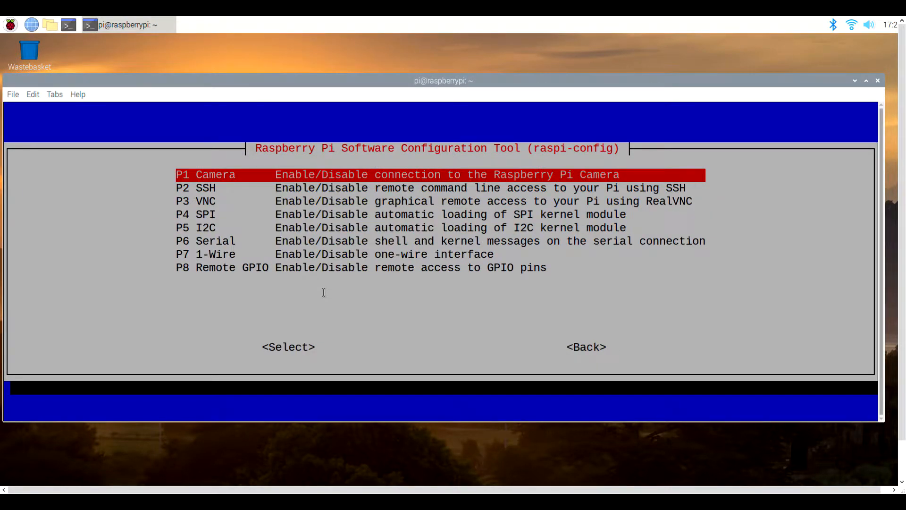
left_click(288, 346)
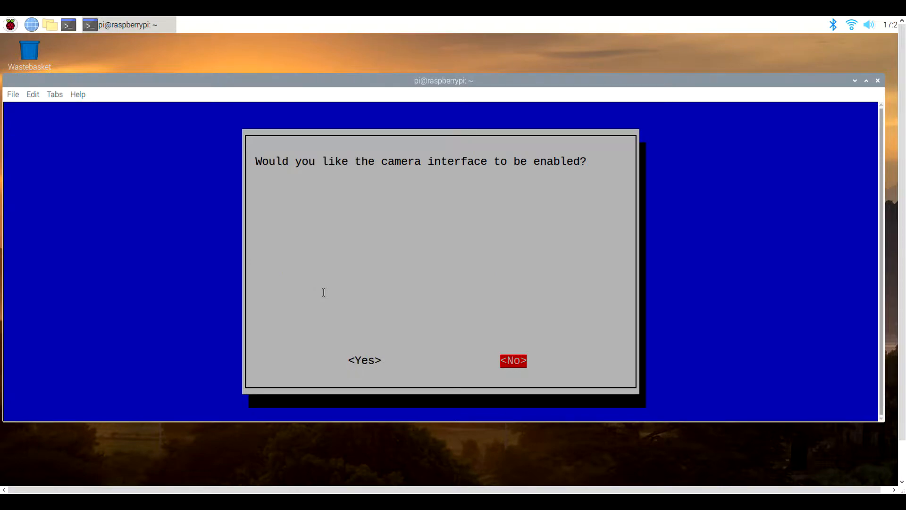
left_click(363, 359)
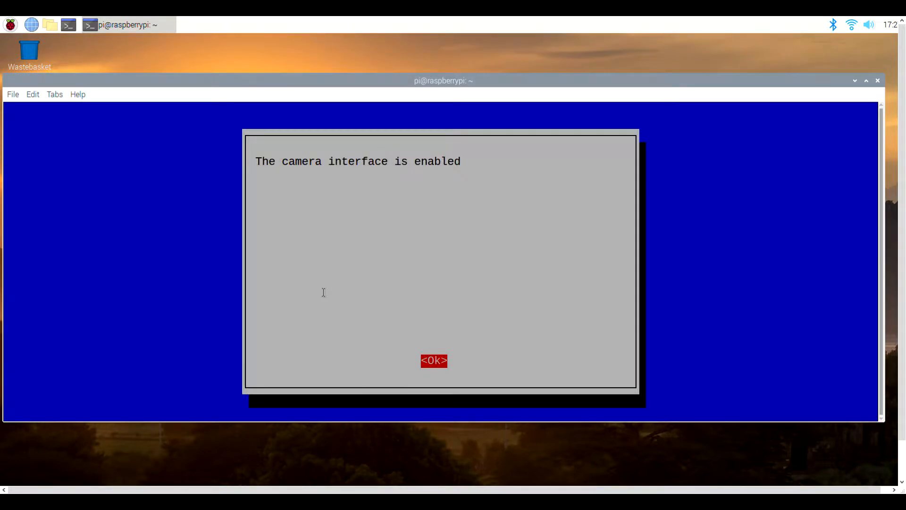
left_click(434, 360)
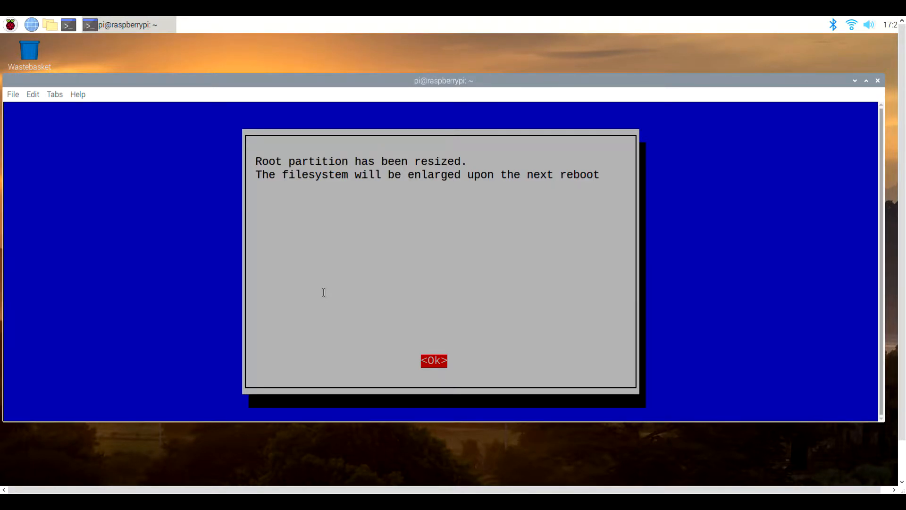
Acknowledge the resized root partition, finish raspi-config and reboot now.
left_click(434, 360)
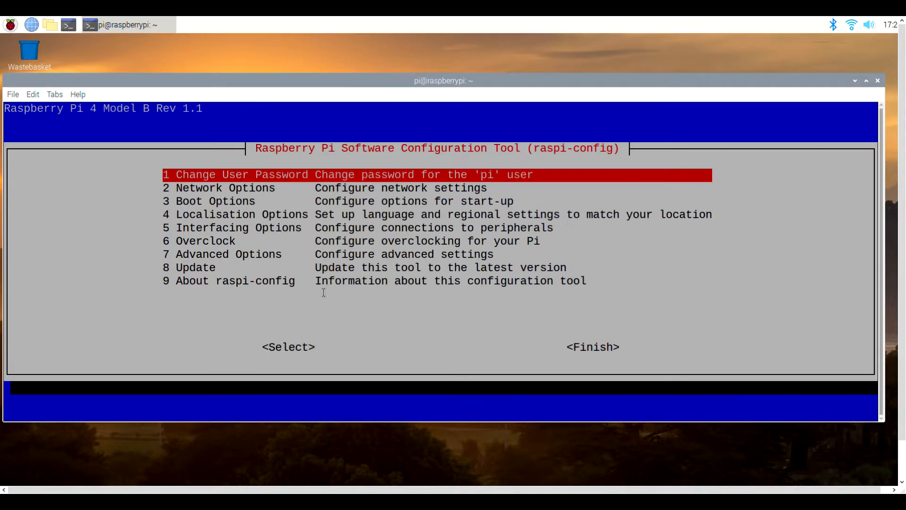
key("Tab")
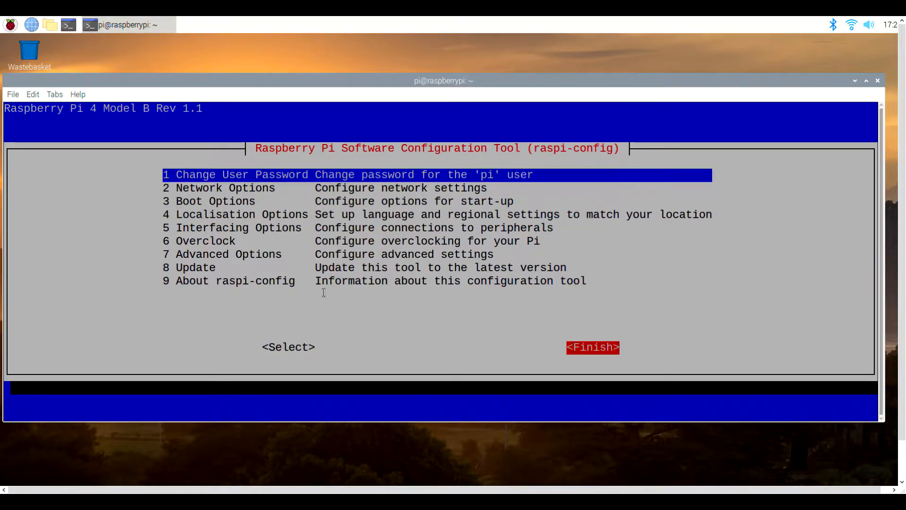
left_click(591, 347)
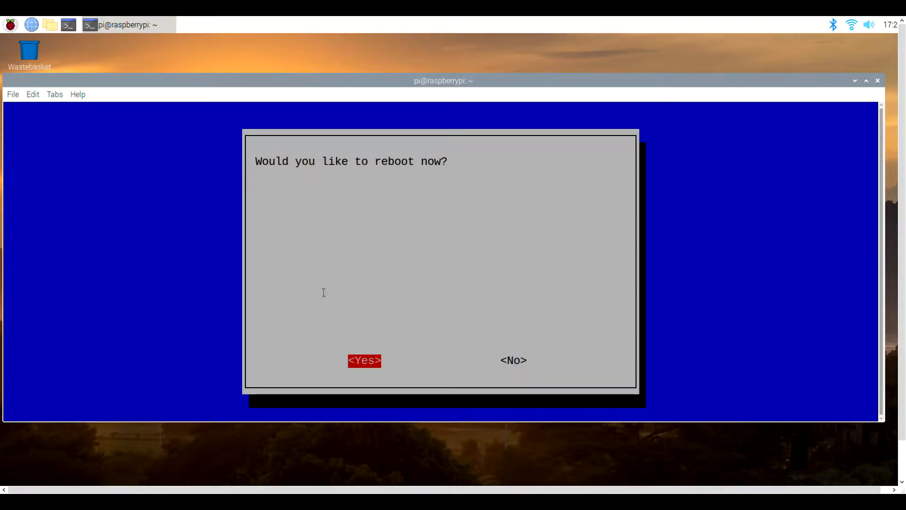
left_click(363, 359)
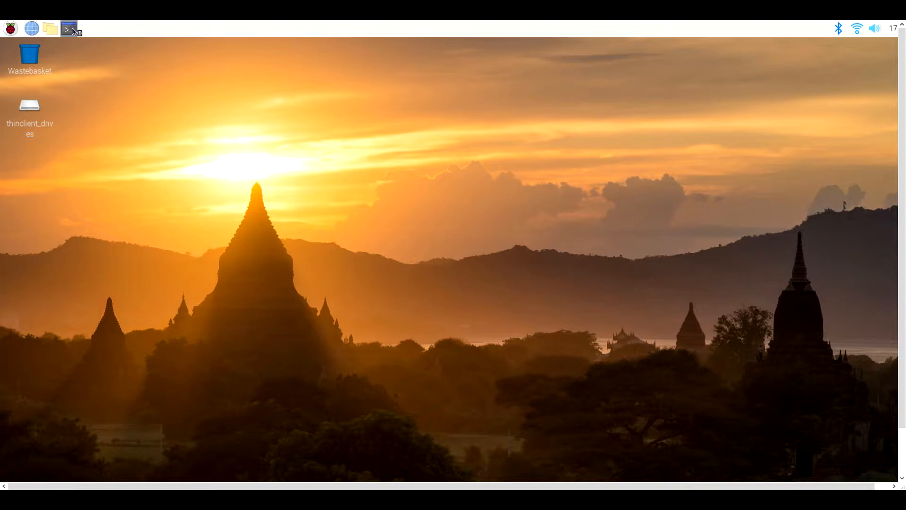
Confirm /home/pi with pwd and run raspistill -o singleFrame.jpg.
left_click(69, 28)
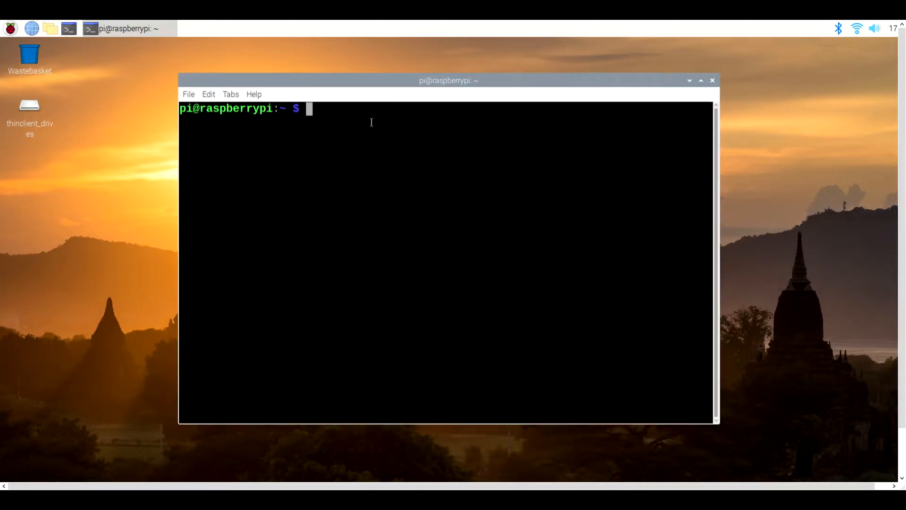
type("pwd")
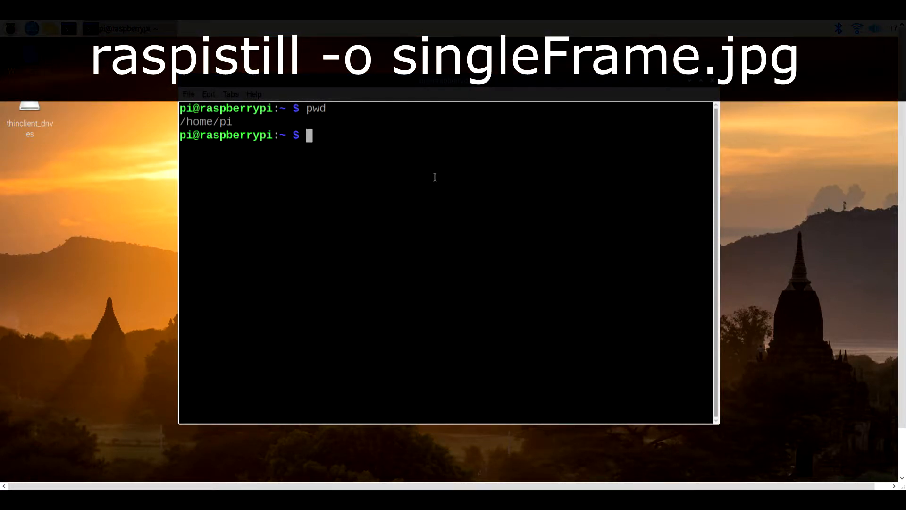
type("raspistill")
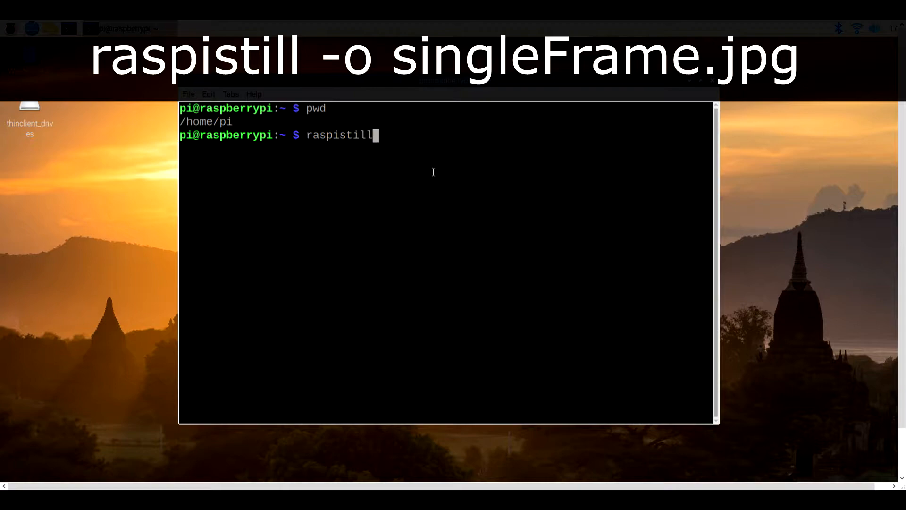
type("-o single")
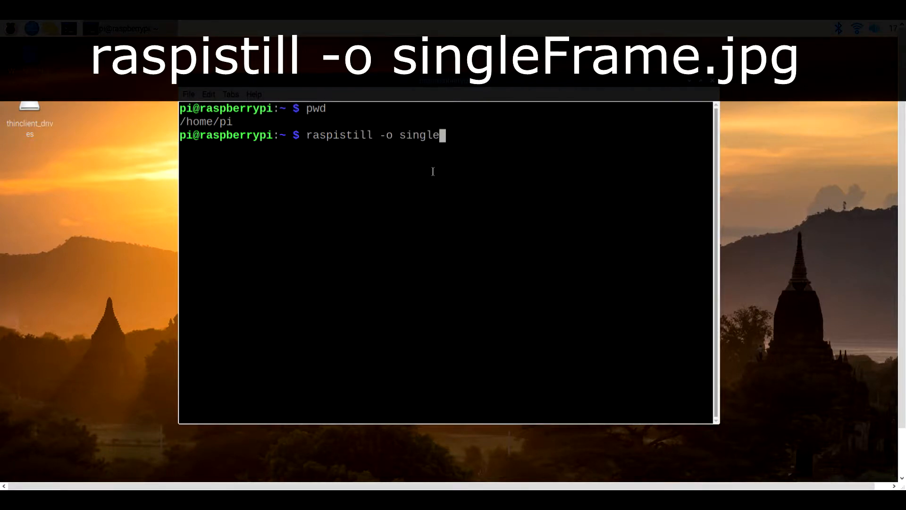
type("Frame.jpg")
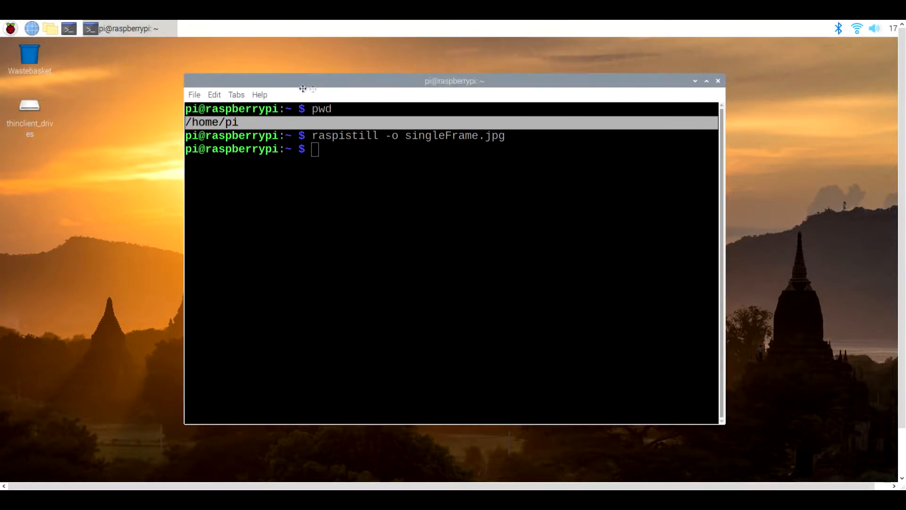
View singleFrame.jpg from the home folder, then return to the terminal.
left_click(50, 29)
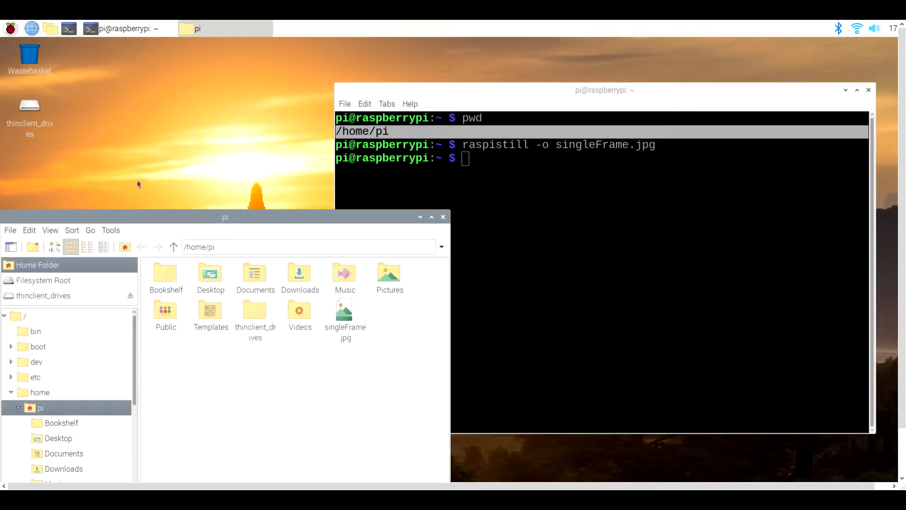
left_click_drag(225, 217, 249, 132)
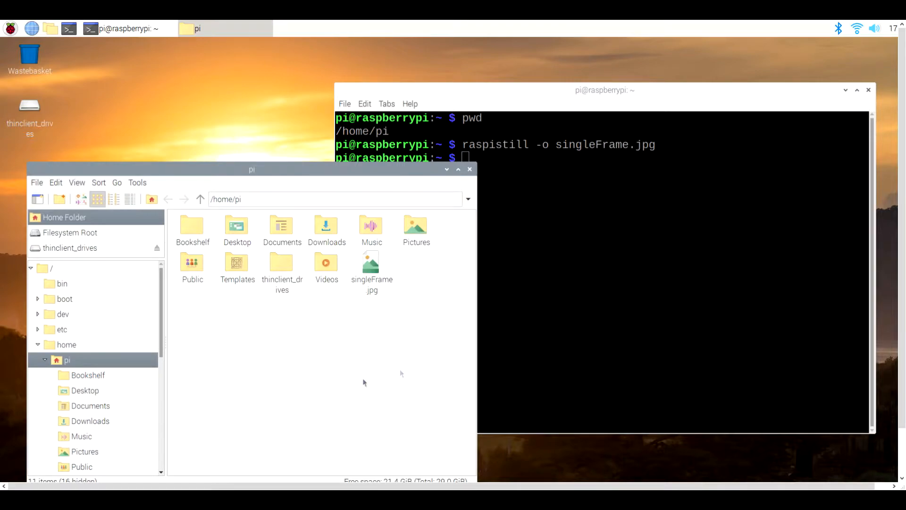
double_click(371, 262)
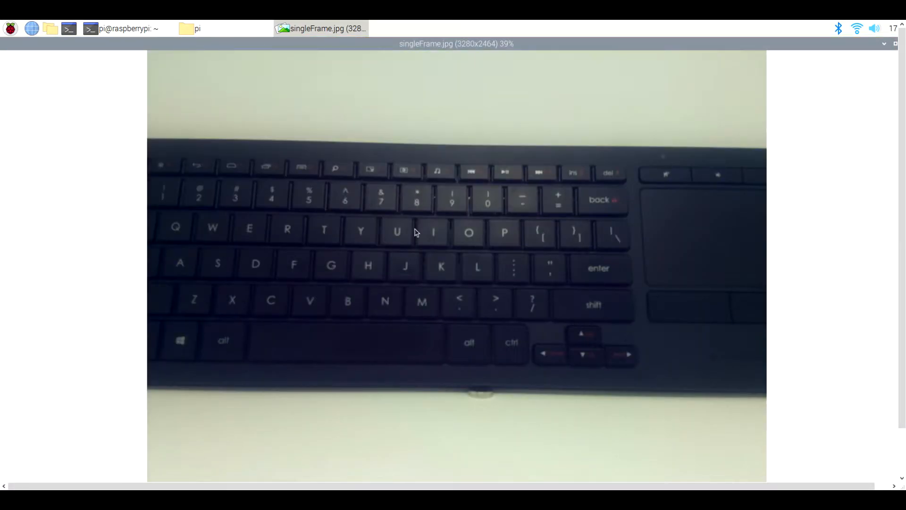
mouse_move(409, 224)
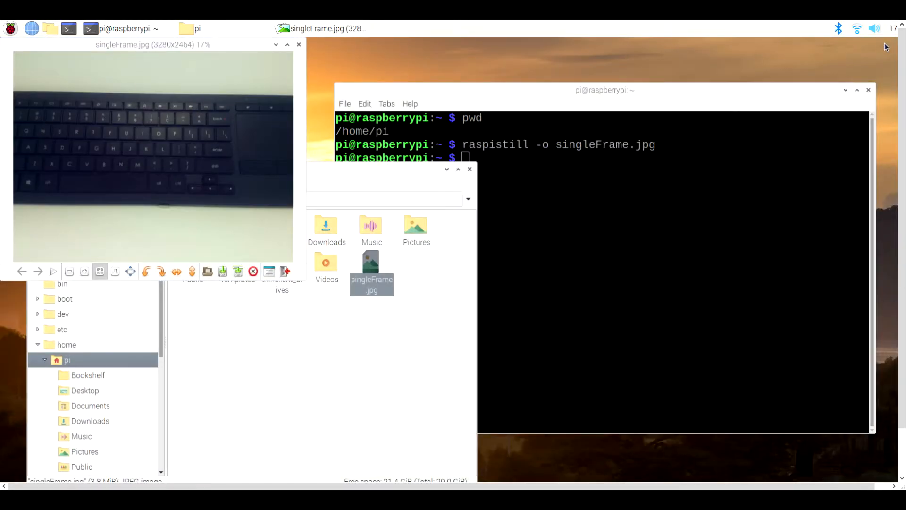
left_click(299, 44)
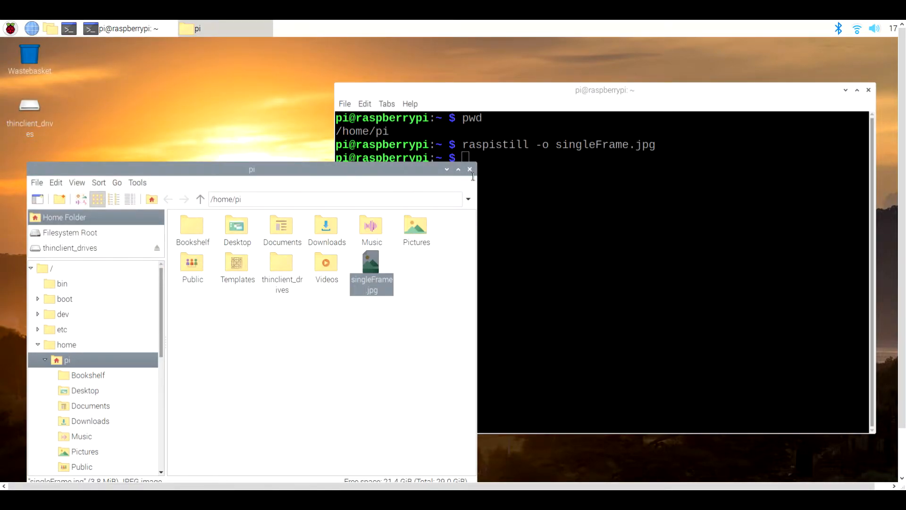
left_click(470, 169)
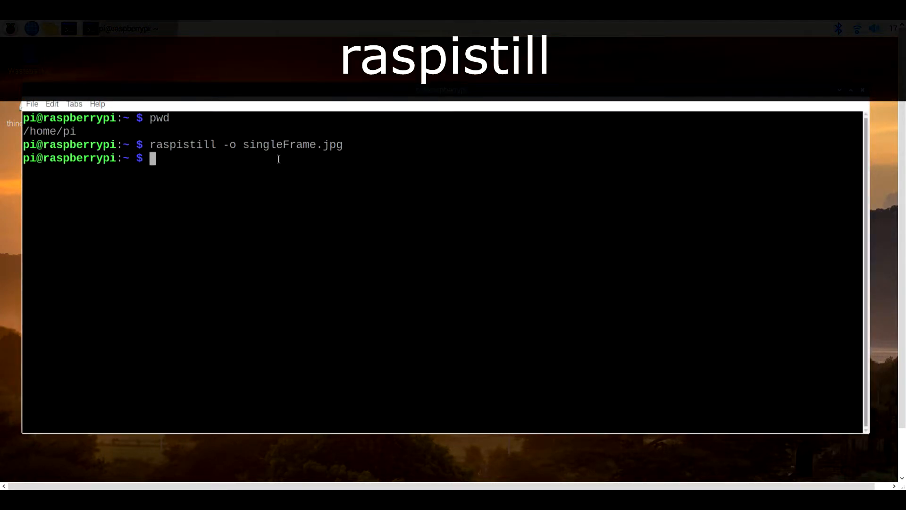
Review raspistill's help, then run raspistill -o rotatedFrame.jpg -rot 90.
type("raspisti")
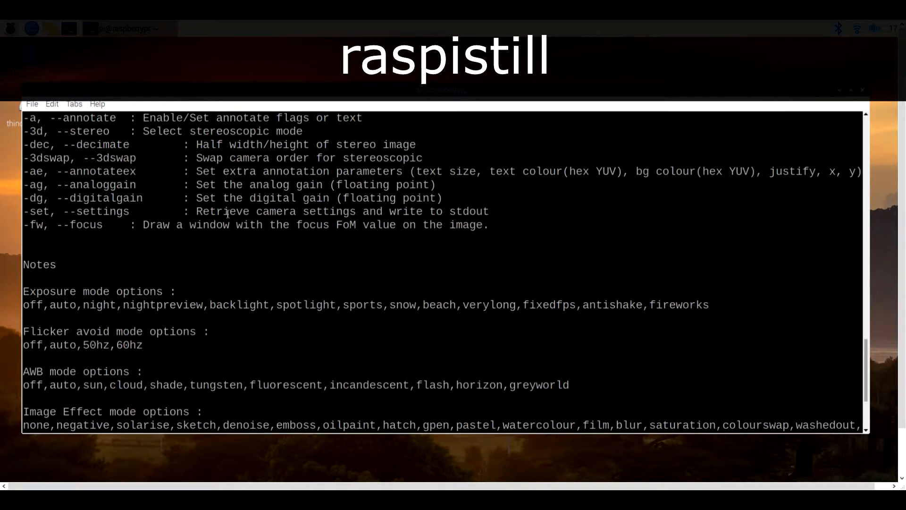
scroll("down", 3)
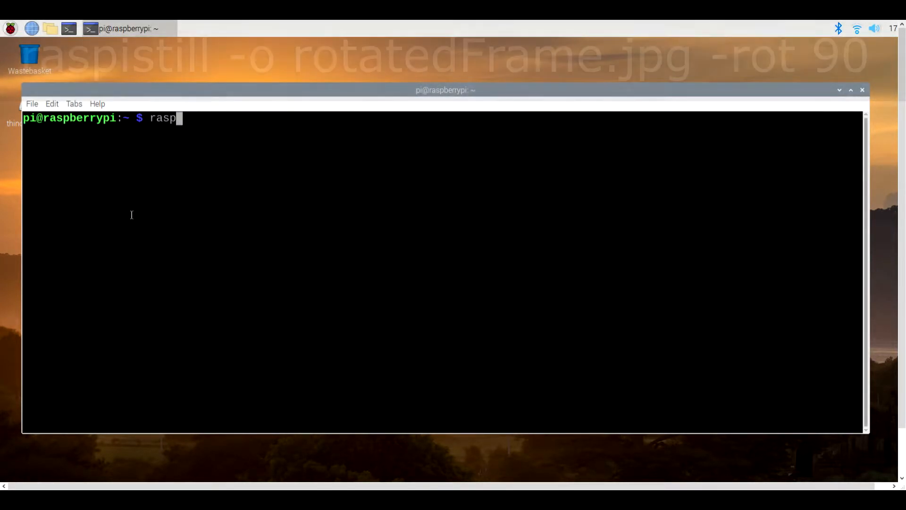
type("istill")
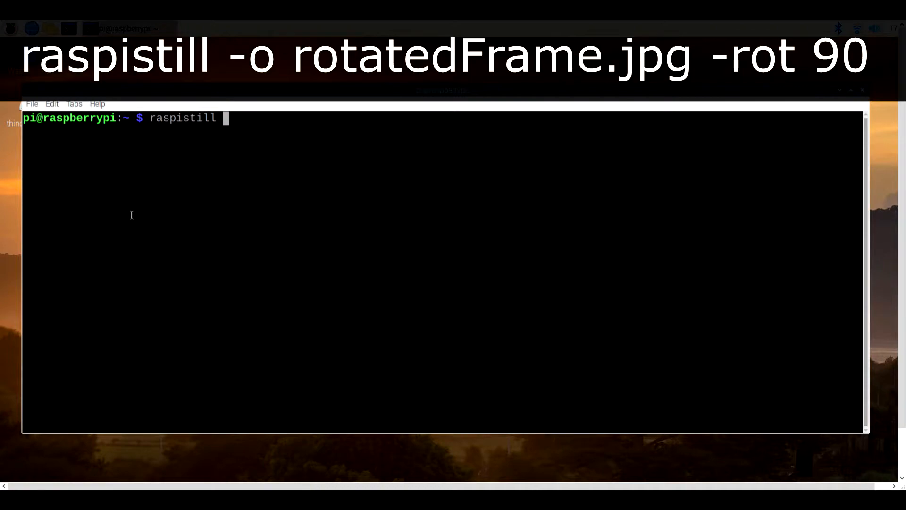
type("-o rota")
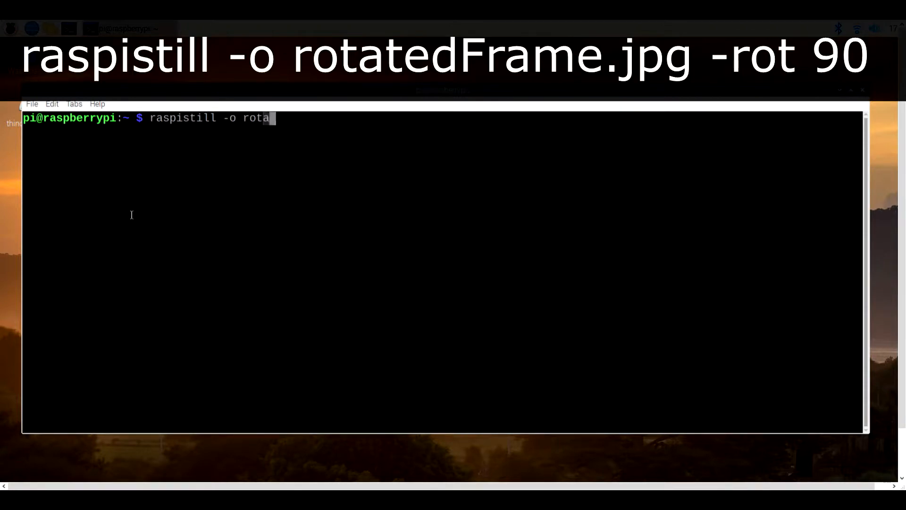
type("tedFrame")
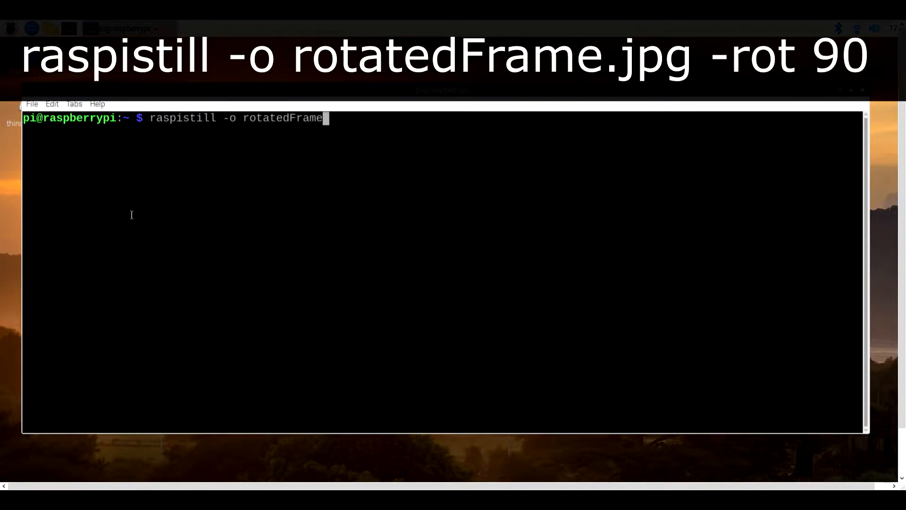
type(".jpg -rot")
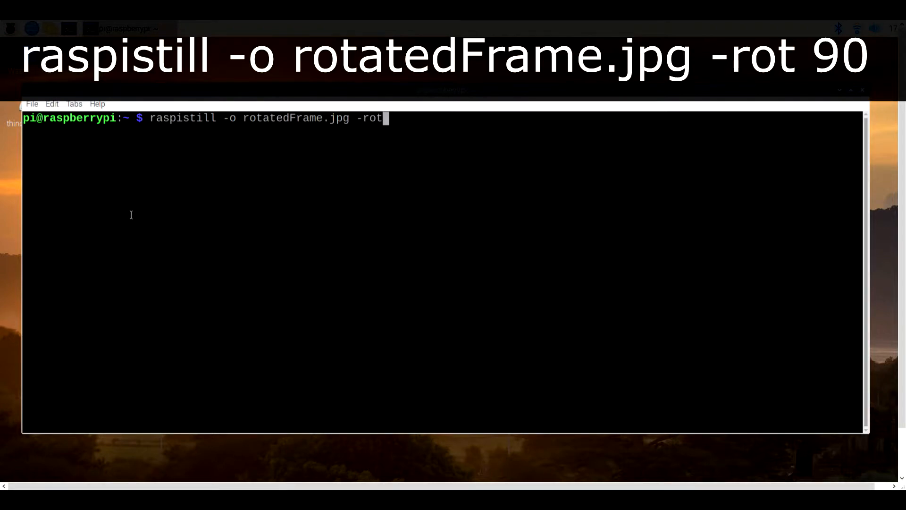
type("90")
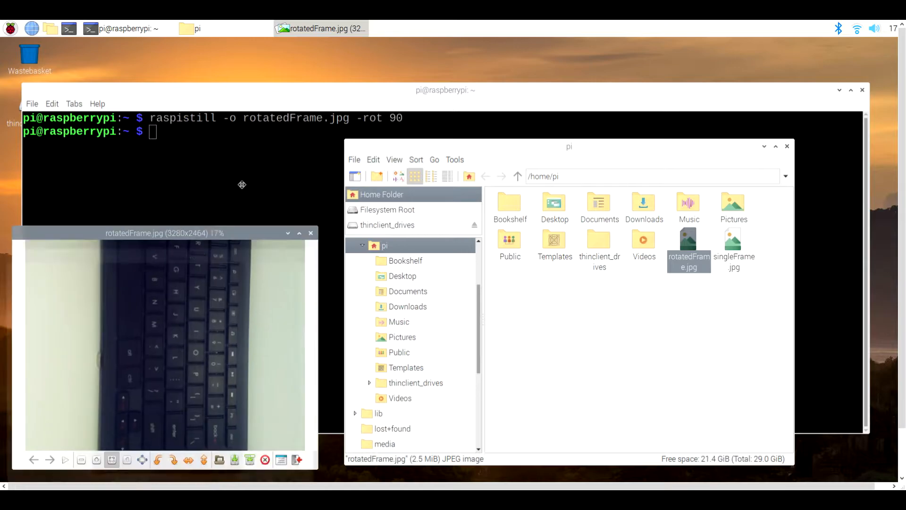
Open singleFrame.jpg beside the rotated photo, then close the rotatedFrame.jpg preview.
left_click(734, 246)
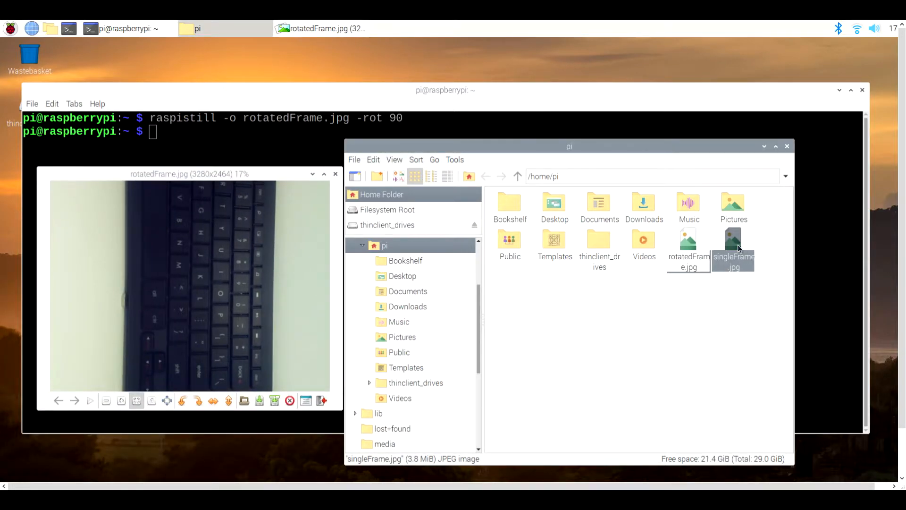
double_click(733, 246)
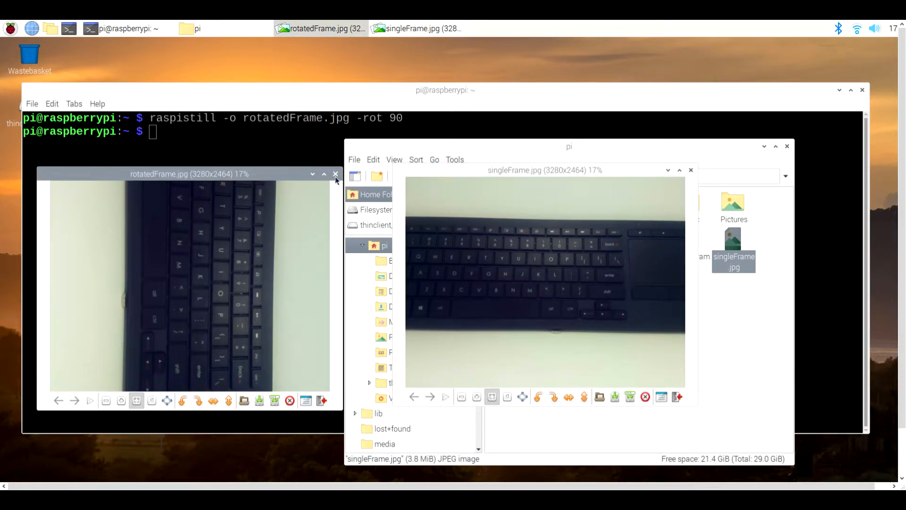
left_click(335, 173)
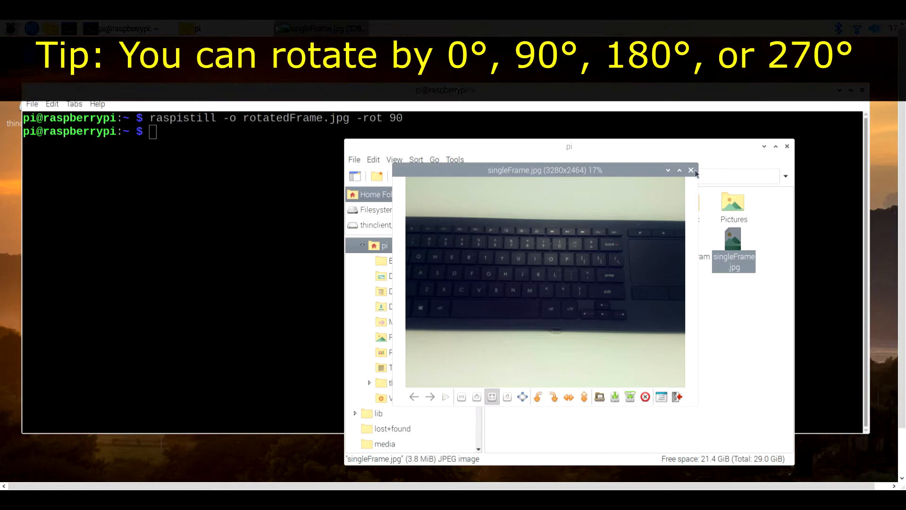
Capture -rot 45 stills as rotatedFrame.jpg and rotatedFrame45.jpg and view both.
left_click(691, 170)
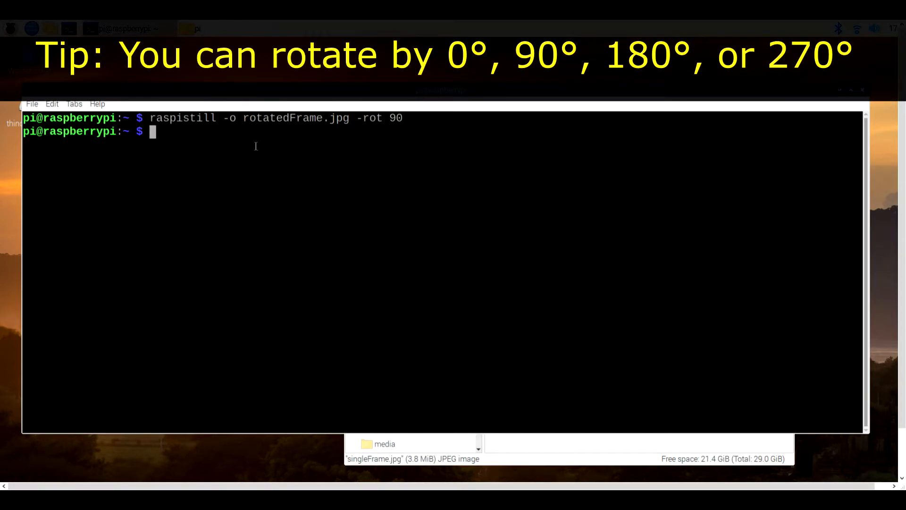
type("raspistill -o rotatedFrame.jpg -rot")
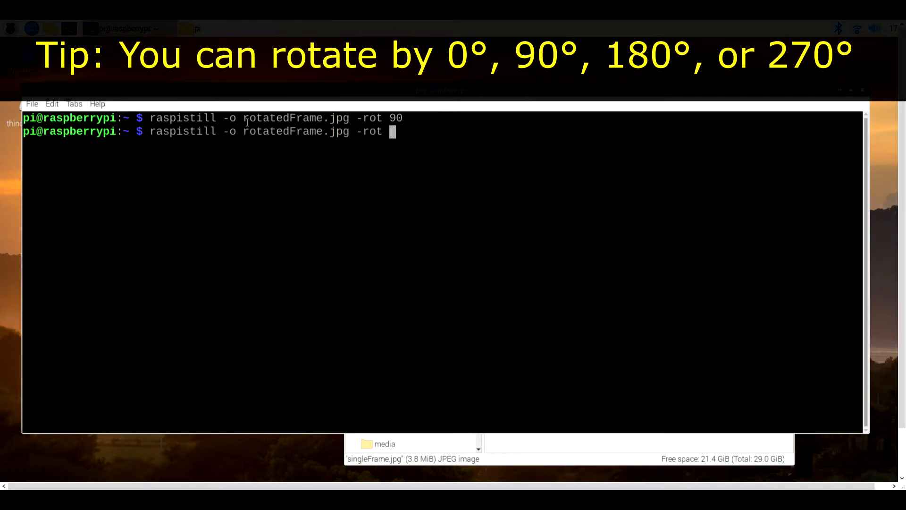
type("45")
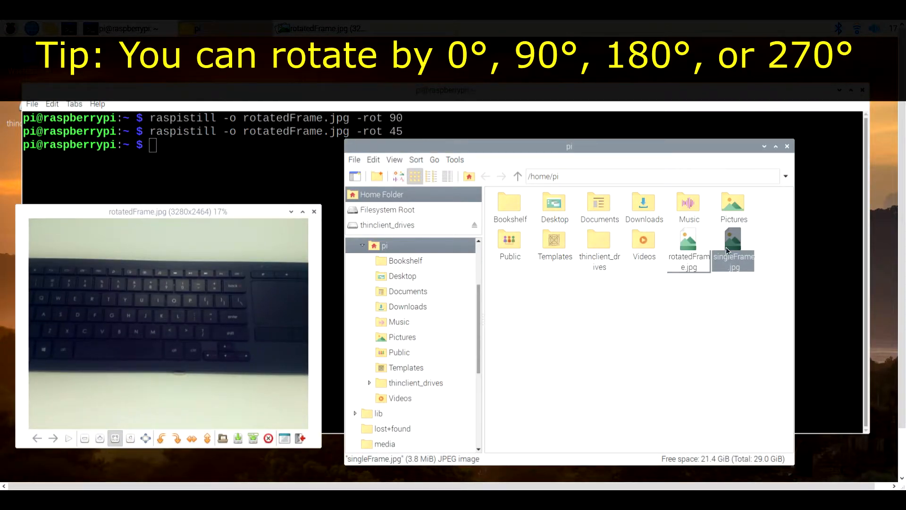
double_click(732, 239)
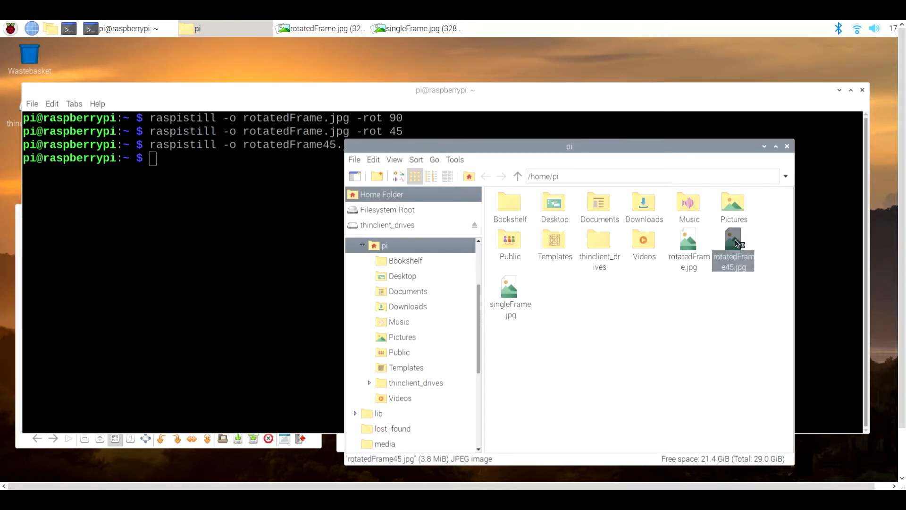
double_click(733, 242)
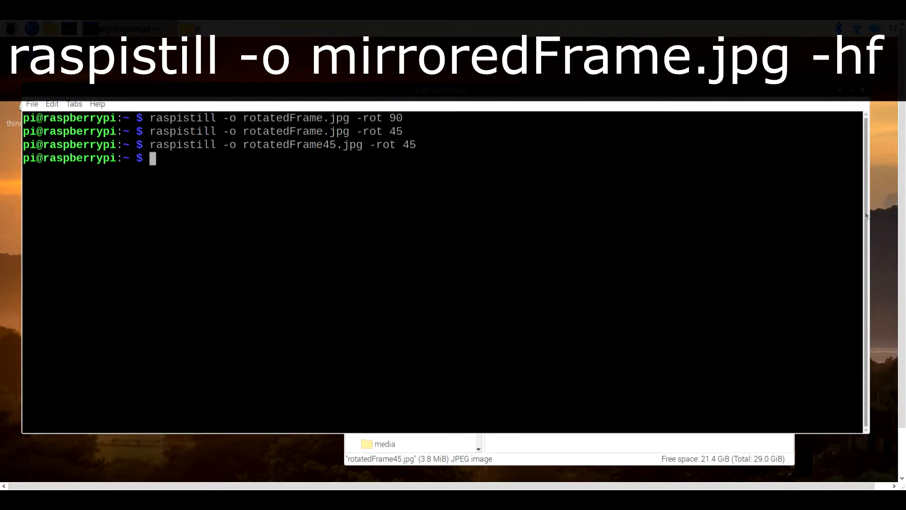
Run raspistill -o mirroredFrame.jpg -hf for a mirrored still.
type("raspis")
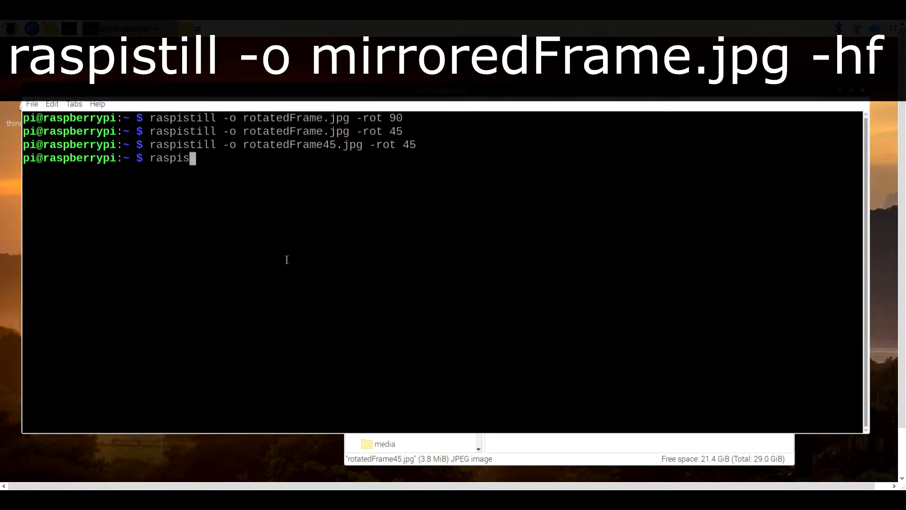
type("till -o")
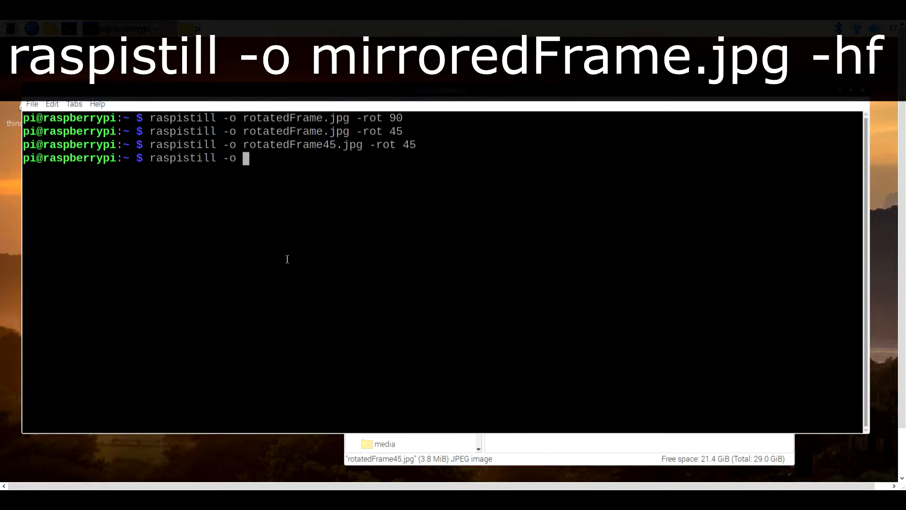
type("mirrored")
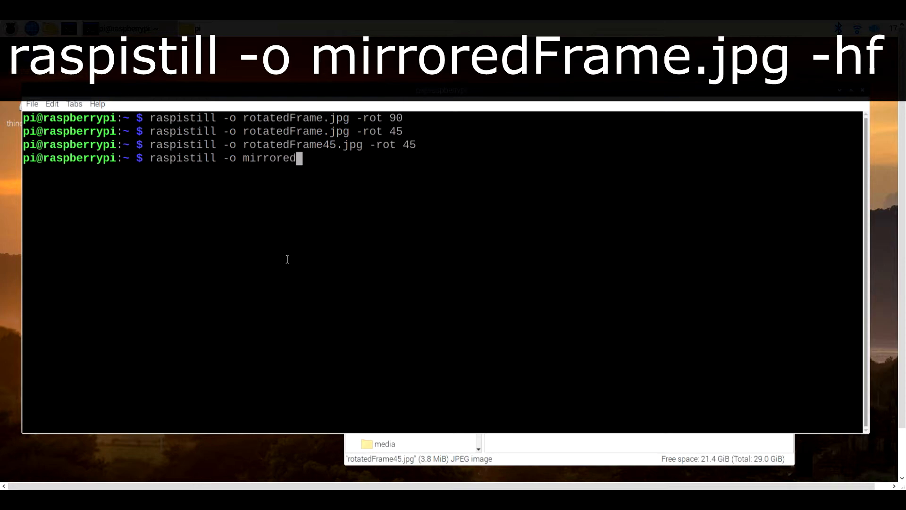
type("Frame.jpg")
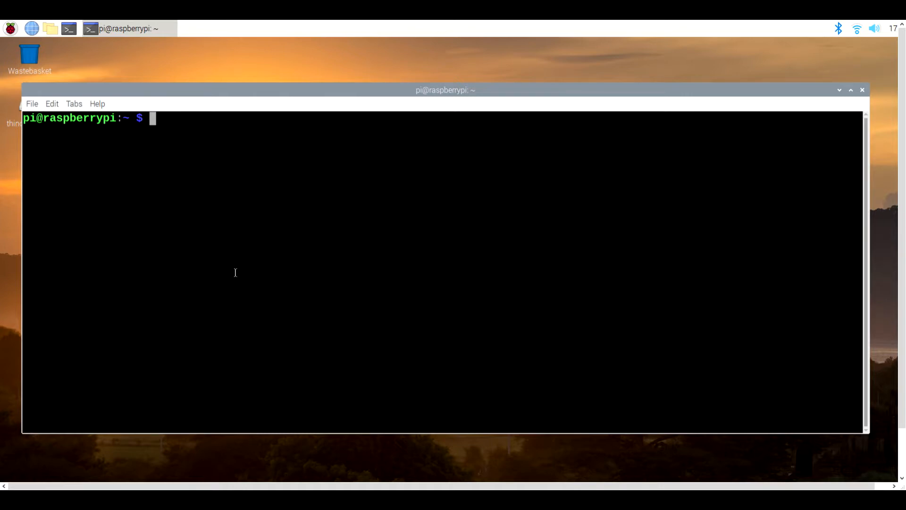
Record raspivid -o videoTest.h264 -t 5000 and show the file in the home folder.
type("raspivid")
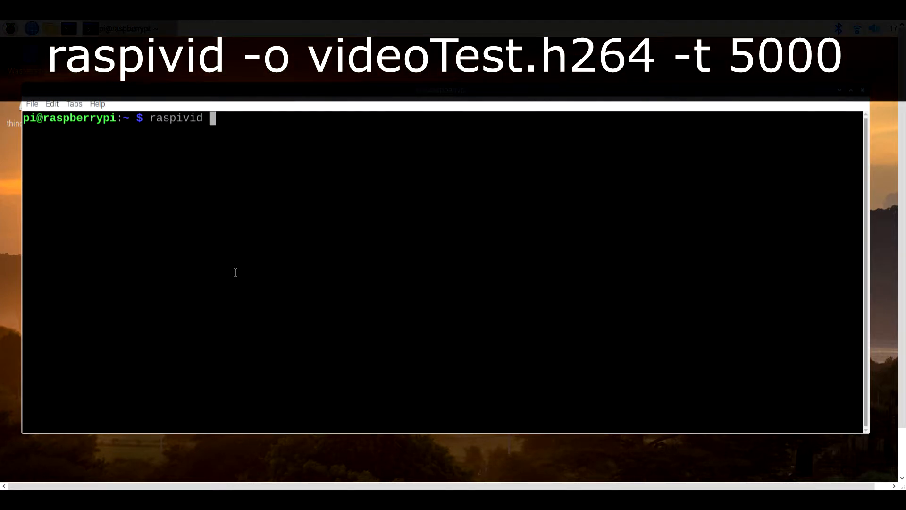
type("-o")
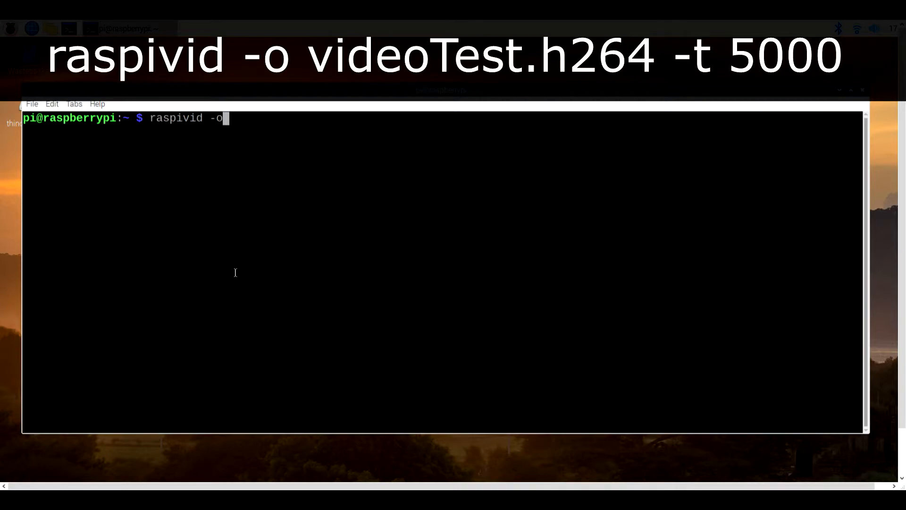
type("vi")
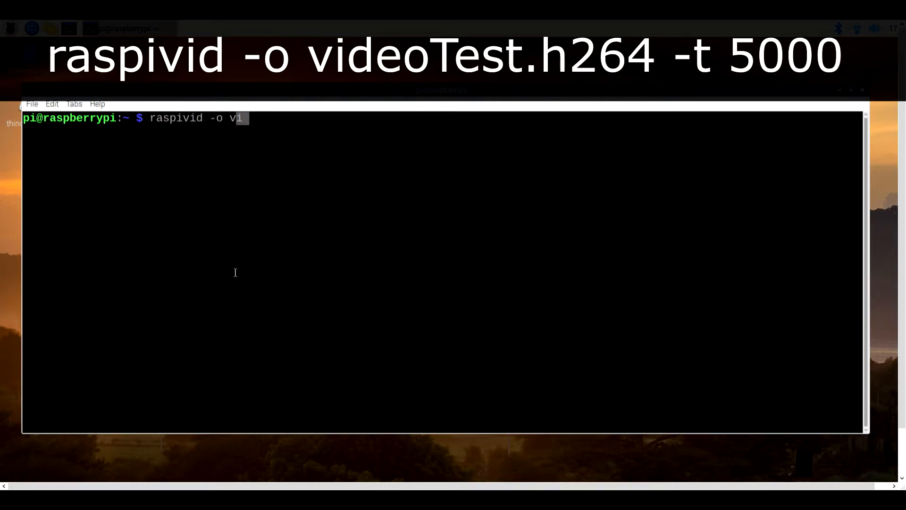
type("deoTest.")
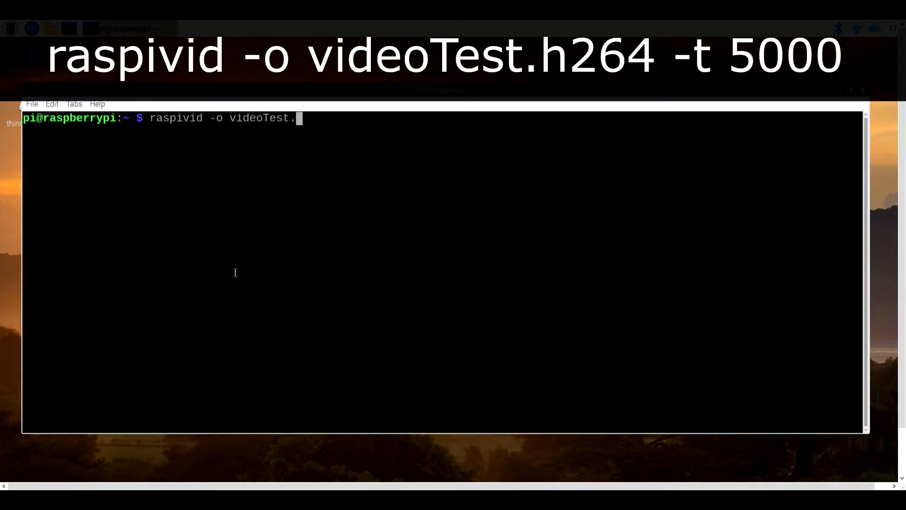
type("h264")
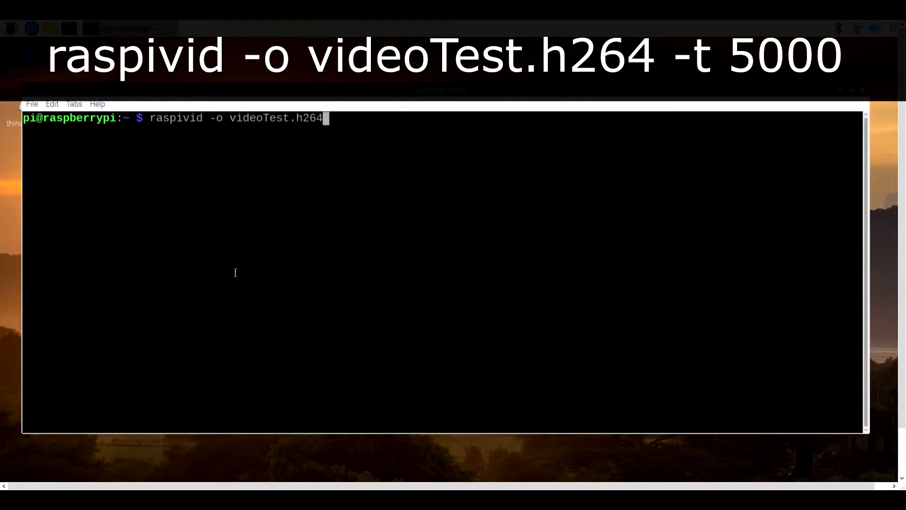
type("\" -\"")
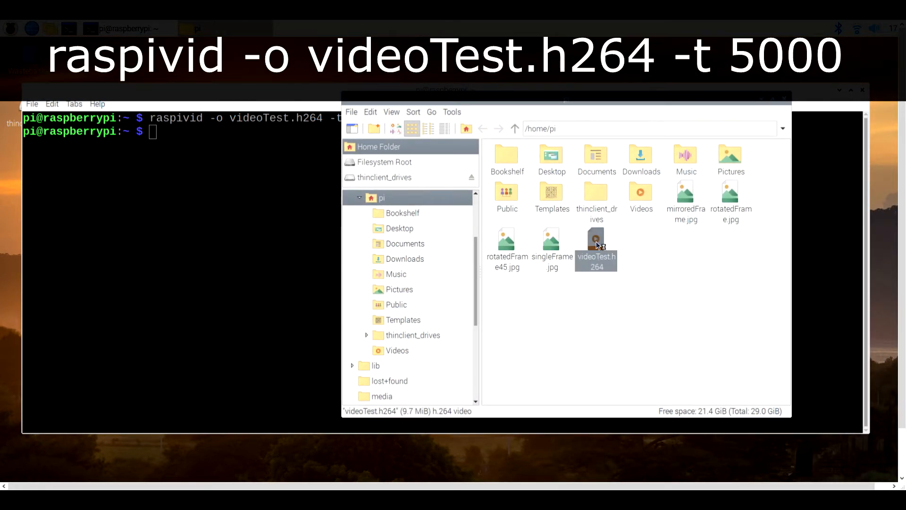
Play videoTest.h264 in VLC, accepting the privacy notice.
double_click(596, 247)
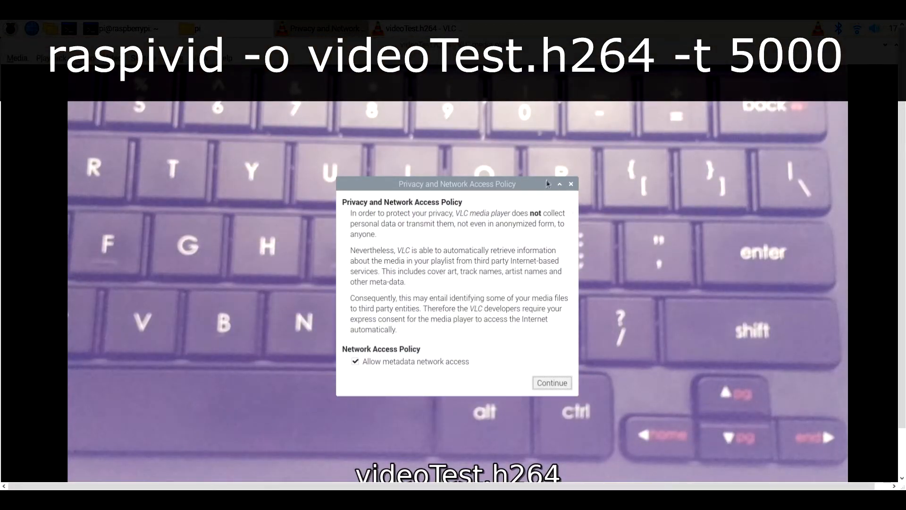
left_click(550, 382)
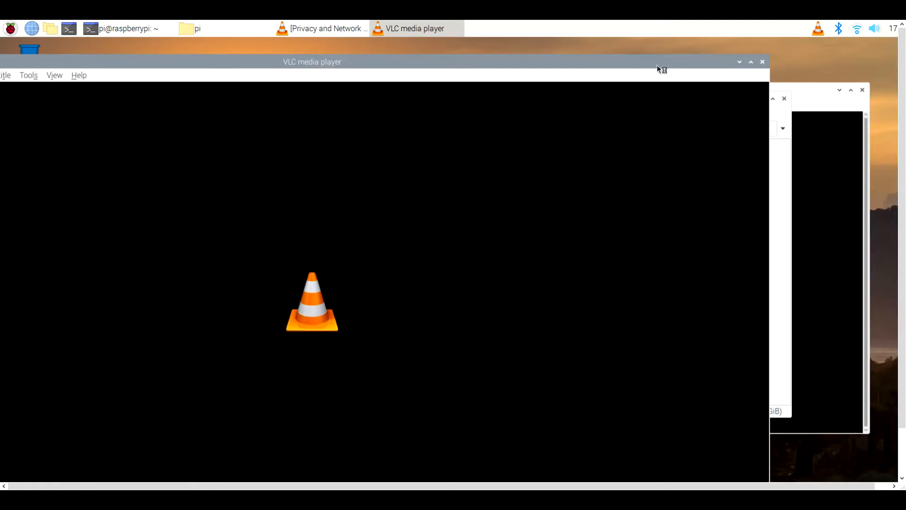
Close the VLC window from the taskbar and bring the terminal back to front.
right_click(320, 28)
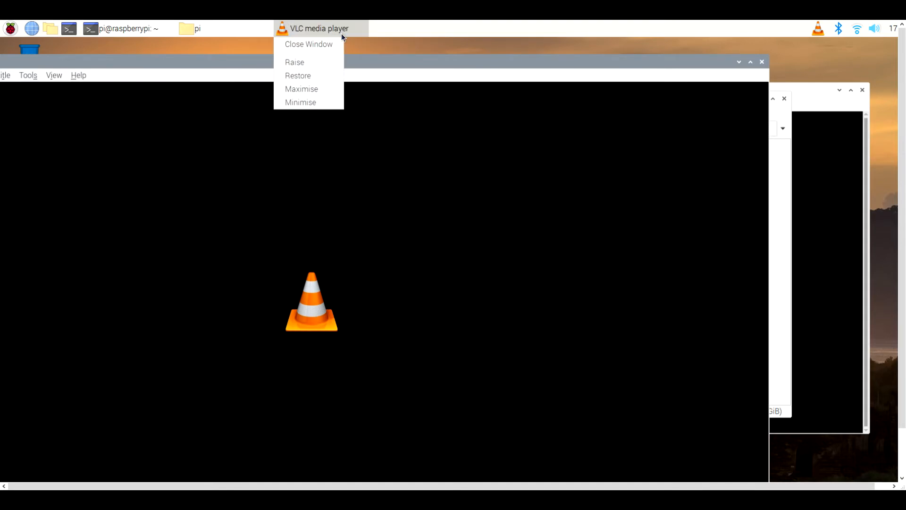
left_click(309, 44)
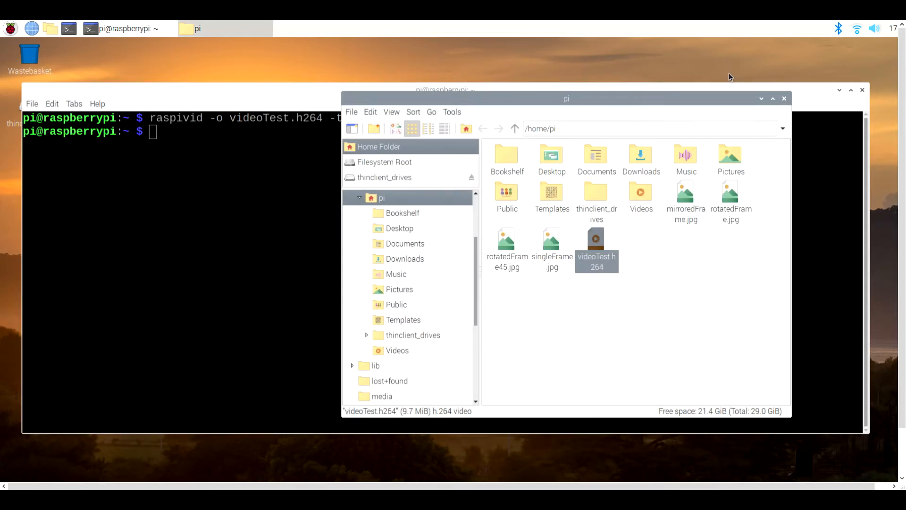
left_click(694, 318)
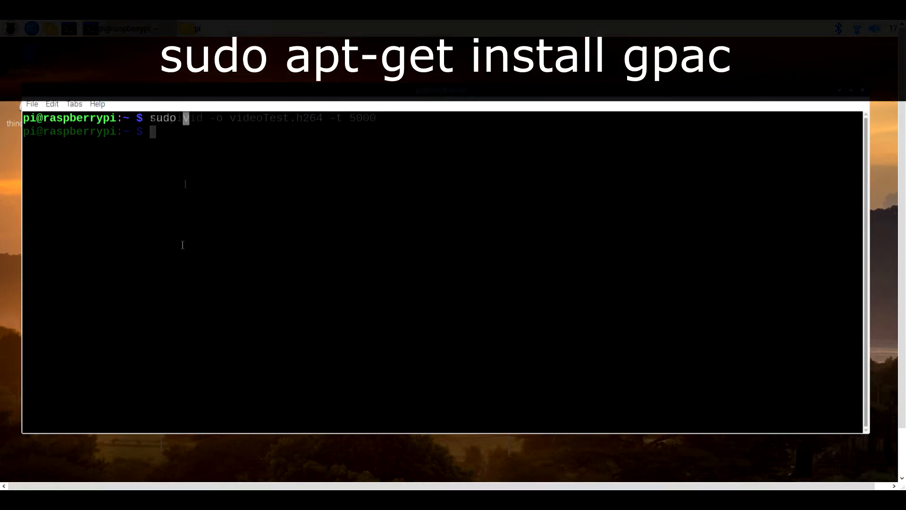
Install the gpac package with sudo apt-get.
type("apt-get")
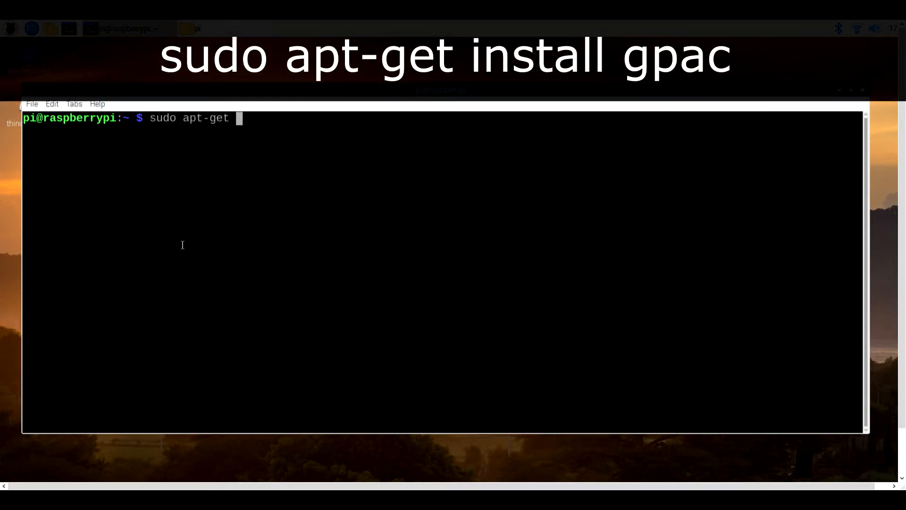
type("install gpac")
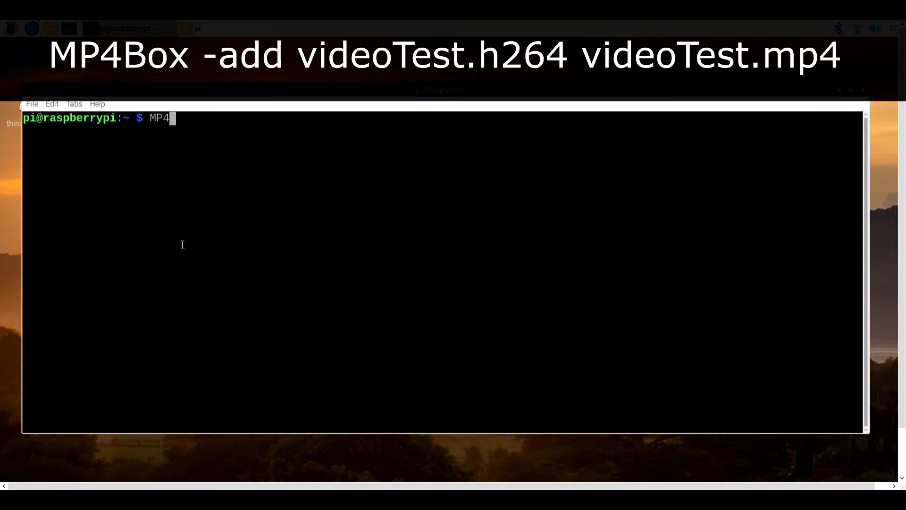
Convert videoTest.h264 into testVideo.mp4 with MP4Box -add.
type("Box -ad")
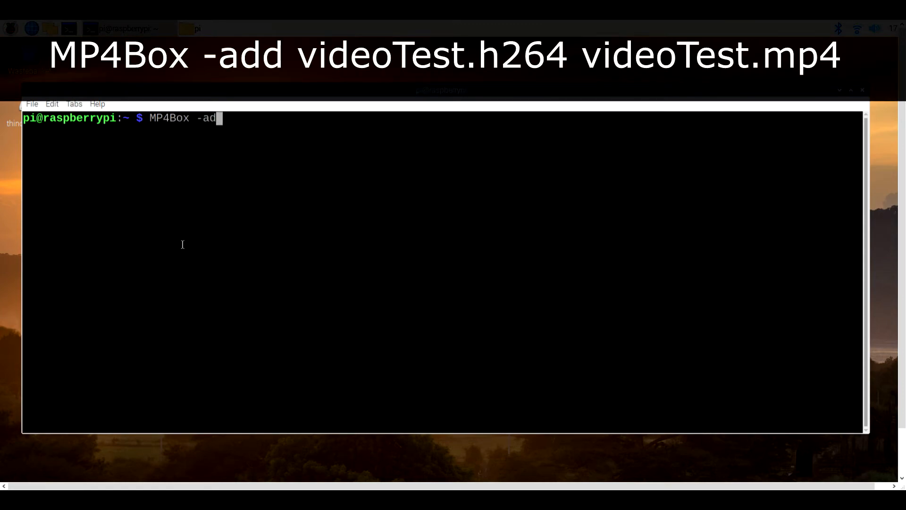
type("d")
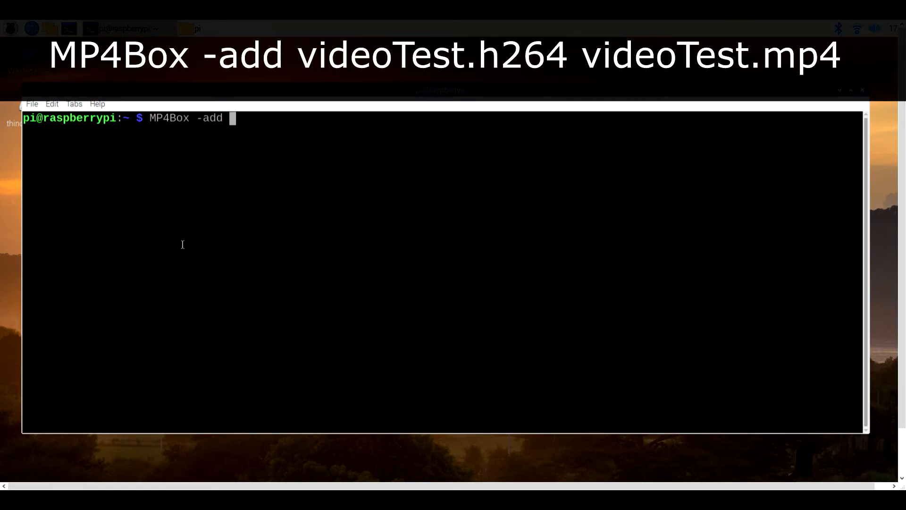
type("videoTest.h")
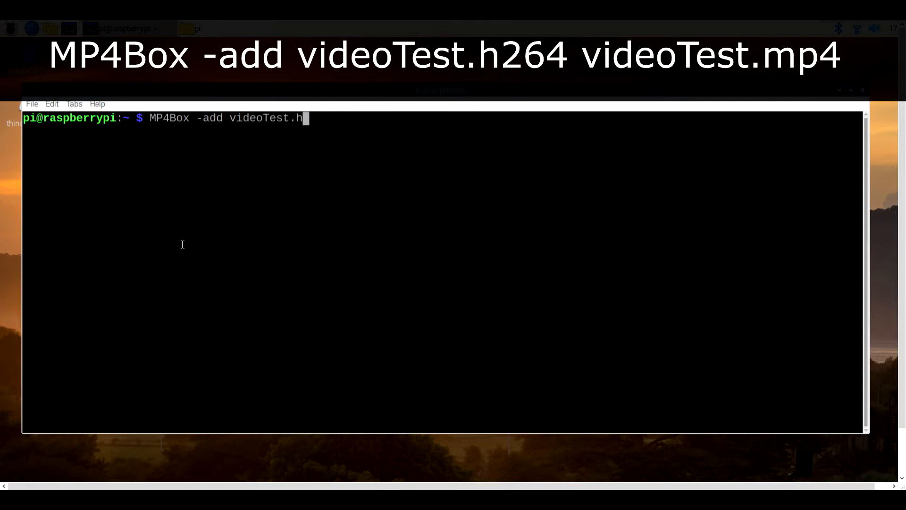
type("264")
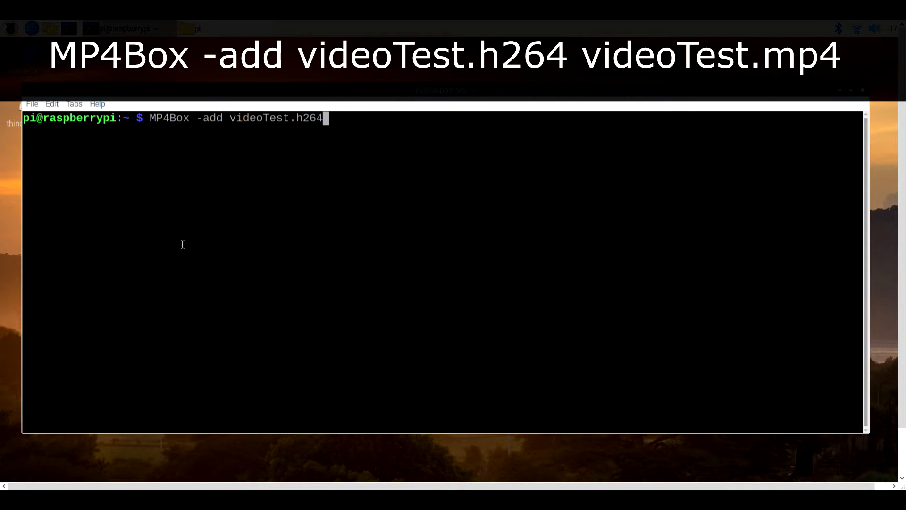
type("test")
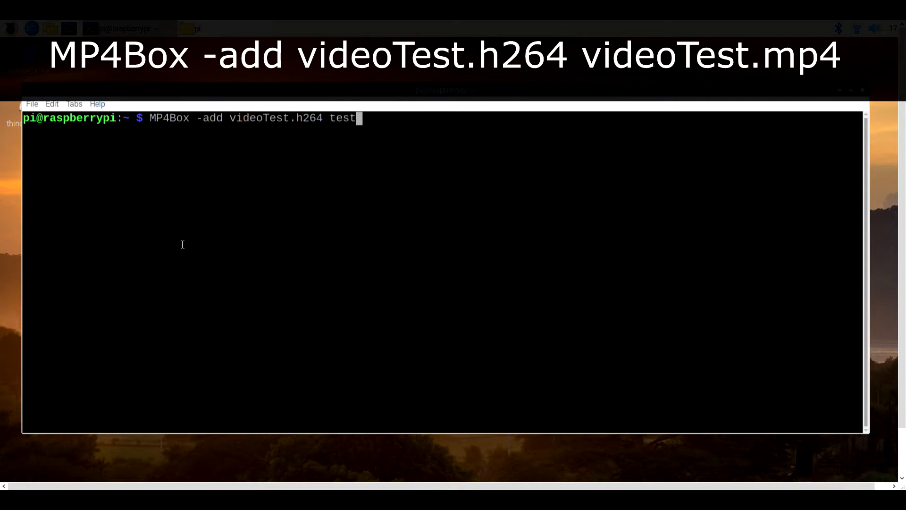
type("Video")
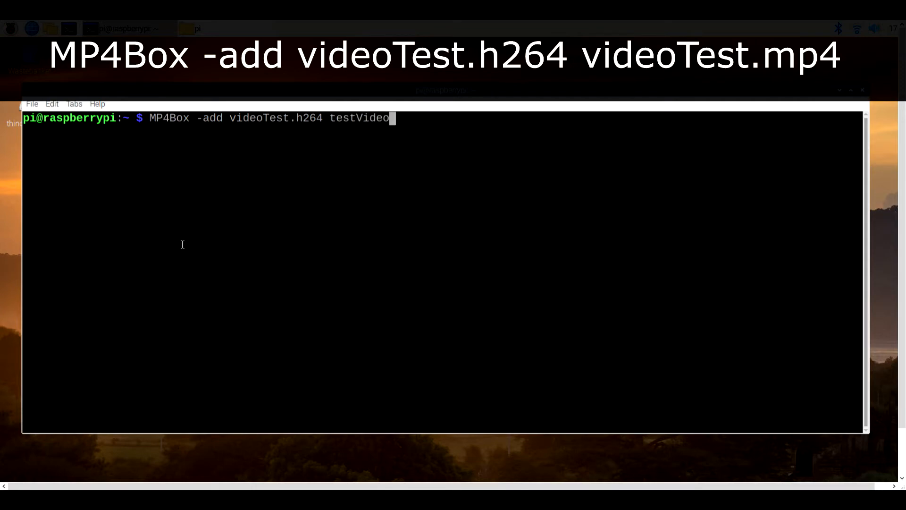
type(".mp4")
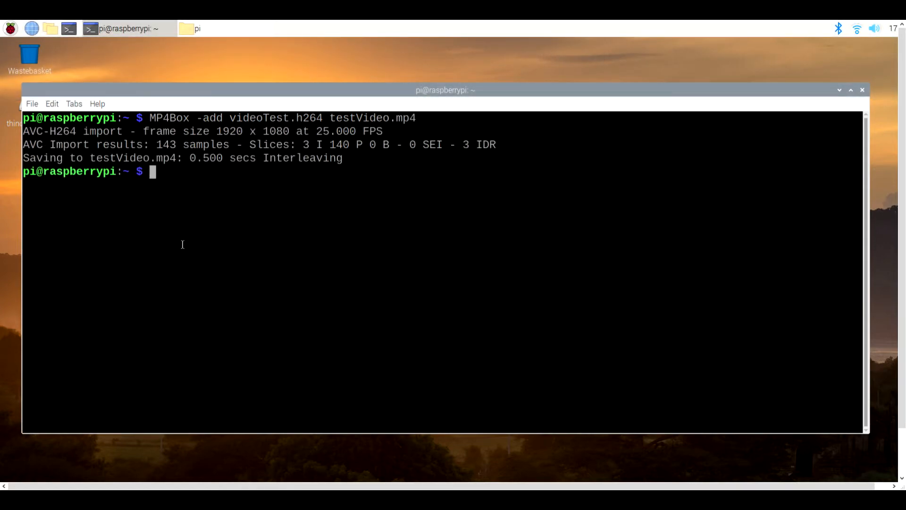
mouse_move(303, 171)
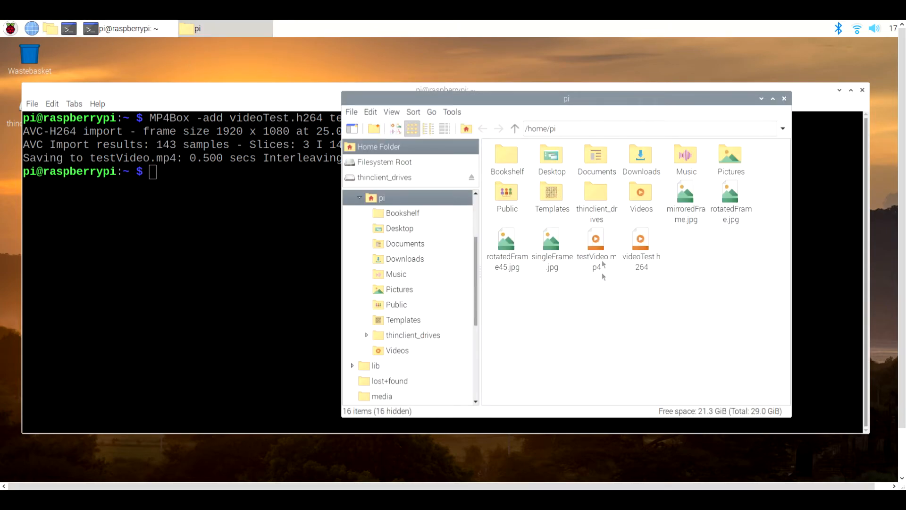
Play the converted testVideo.mp4 from the home folder in VLC.
double_click(596, 238)
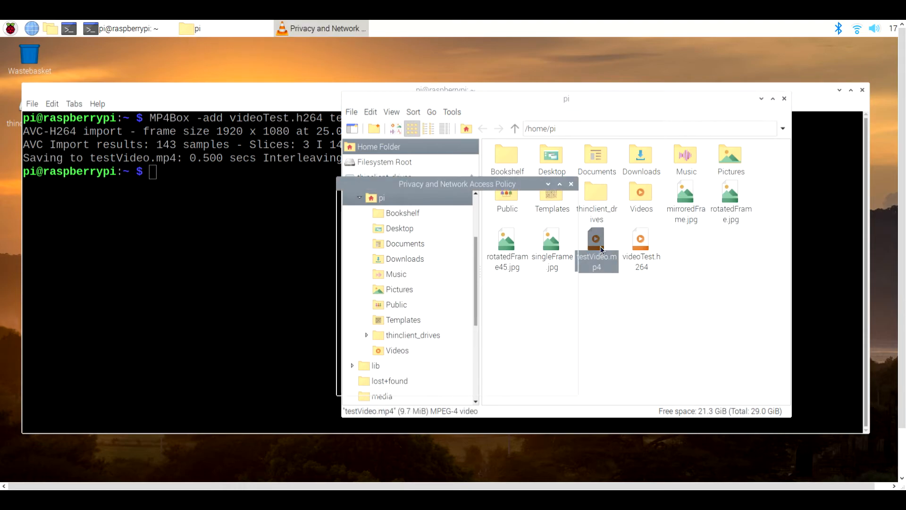
double_click(596, 249)
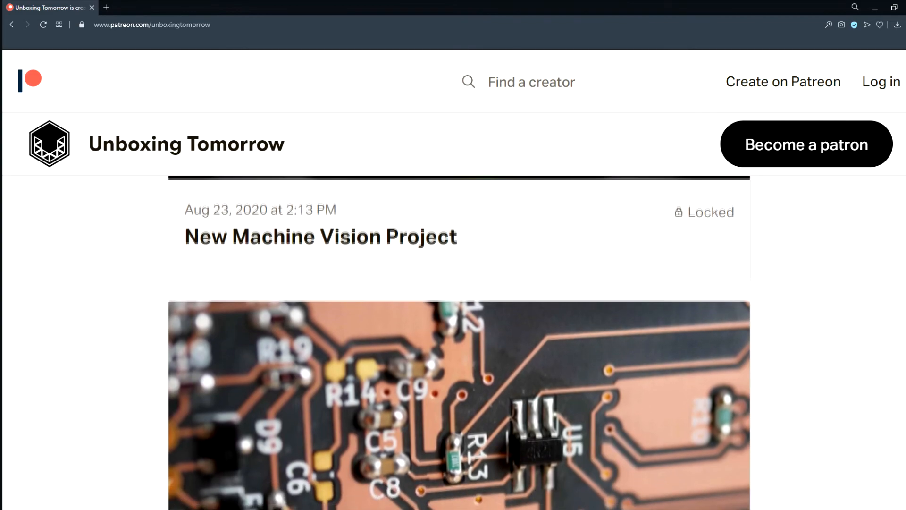
scroll("down", 3)
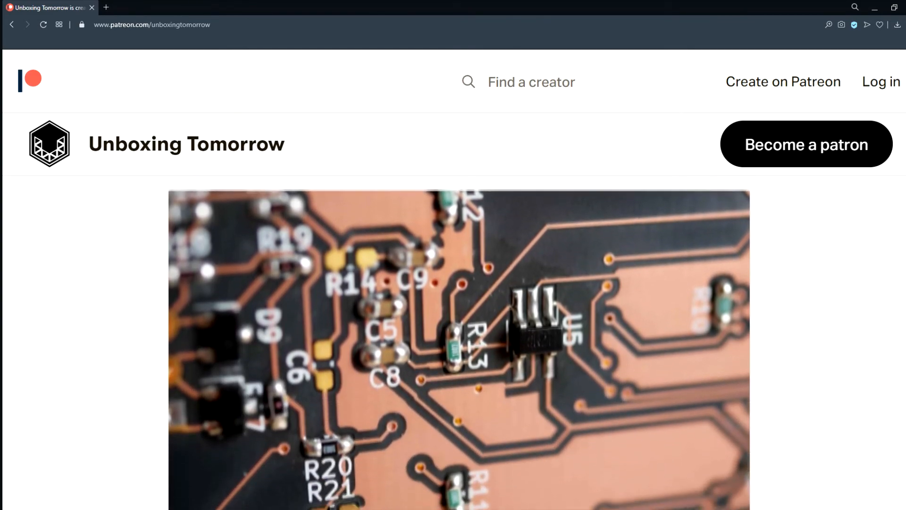
scroll("down", 3)
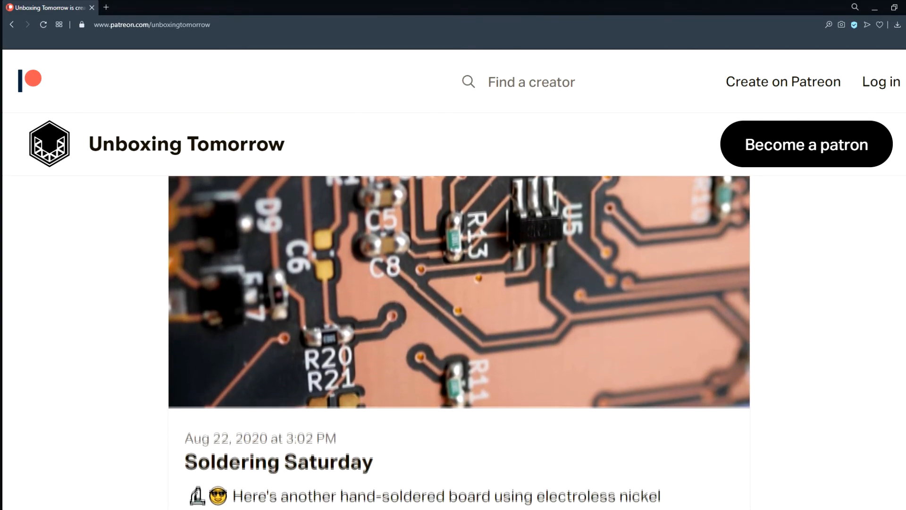
scroll("down", 3)
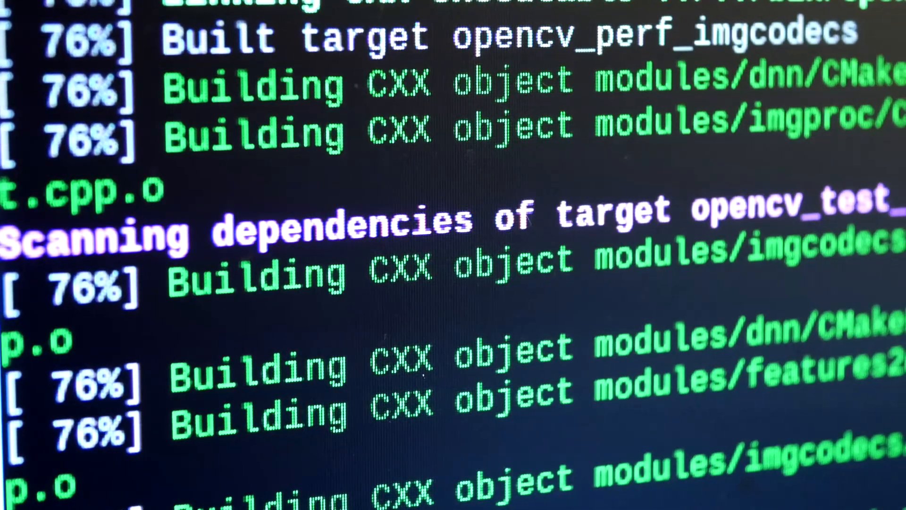
scroll("down", 3)
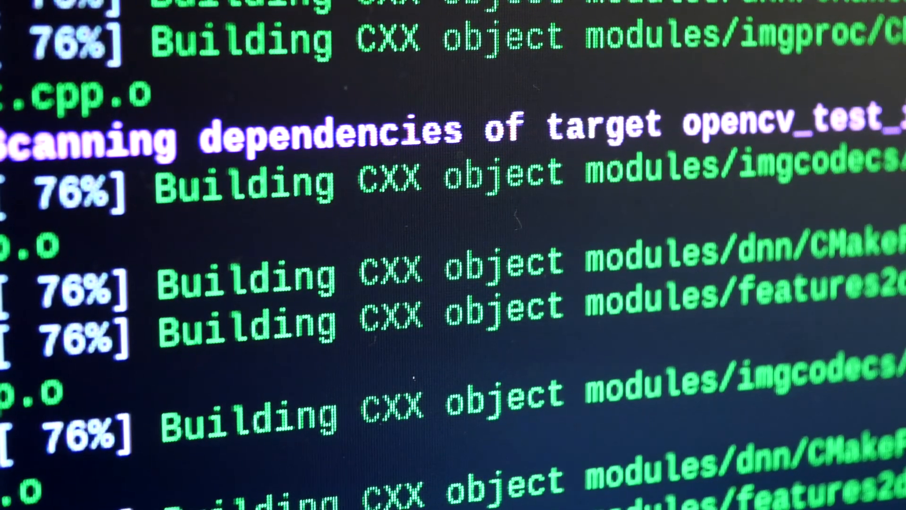
scroll("down", 3)
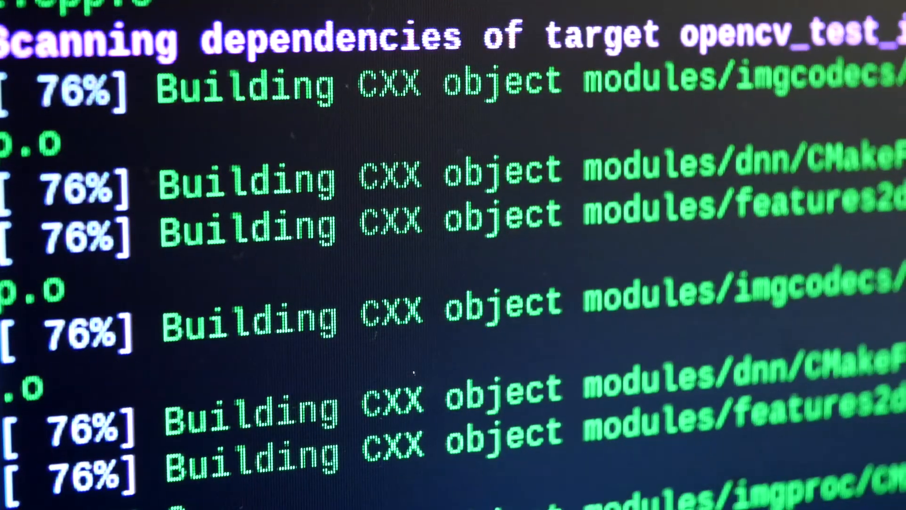
scroll("down", 3)
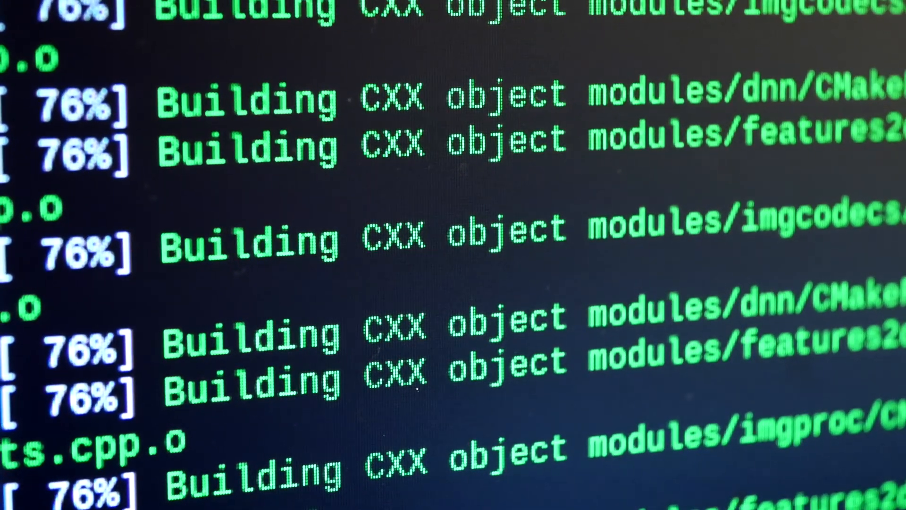